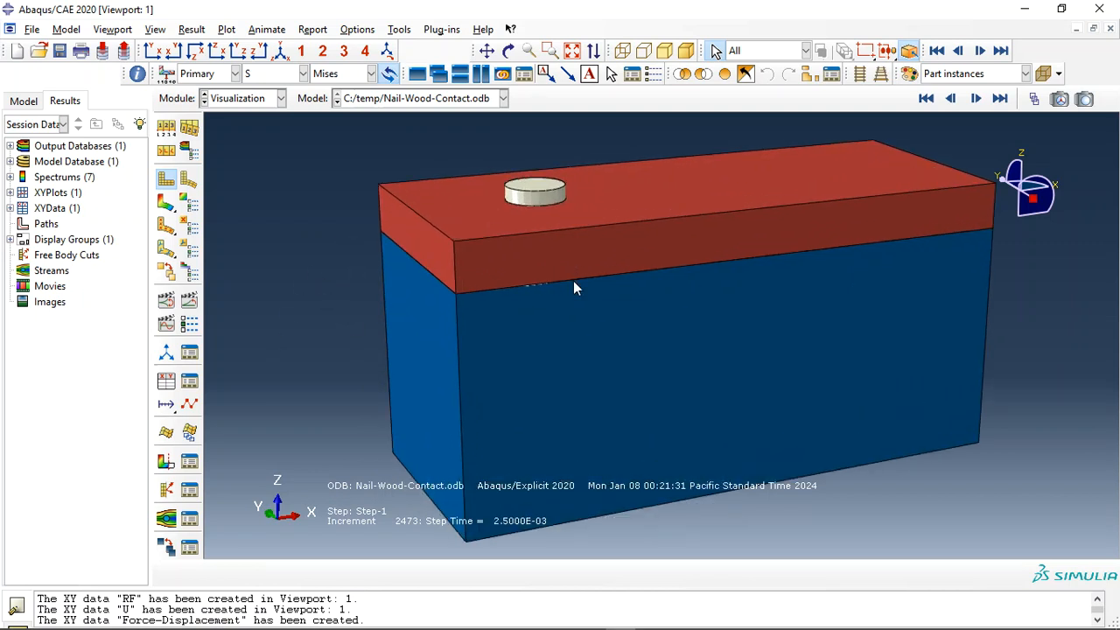
{"action": "mouse_move", "coordinate": [492, 354]}
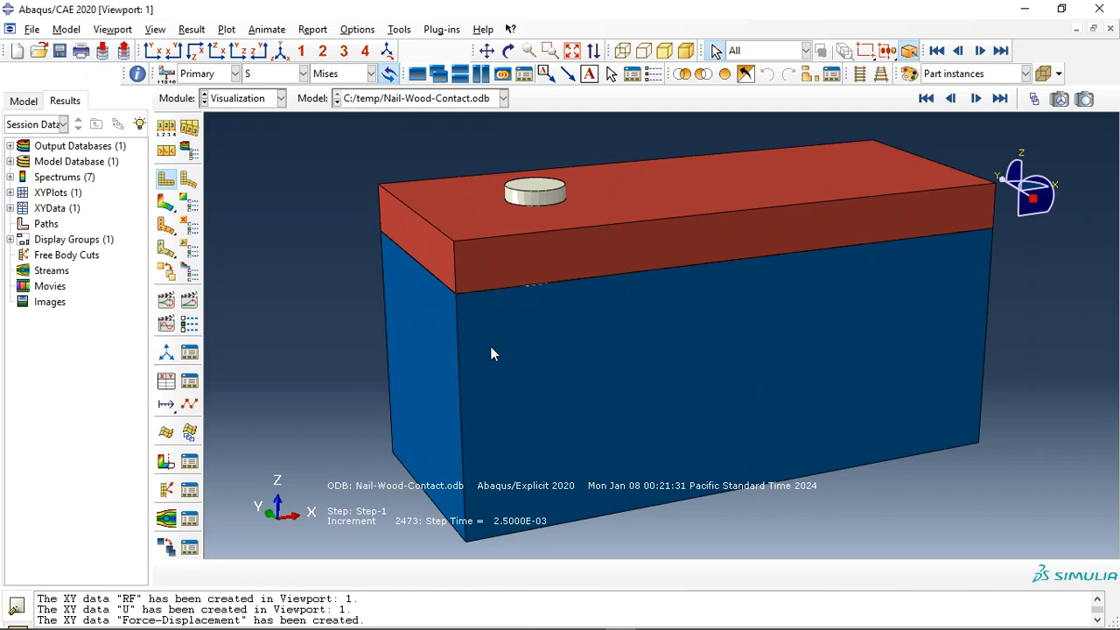
{"action": "mouse_move", "coordinate": [507, 324]}
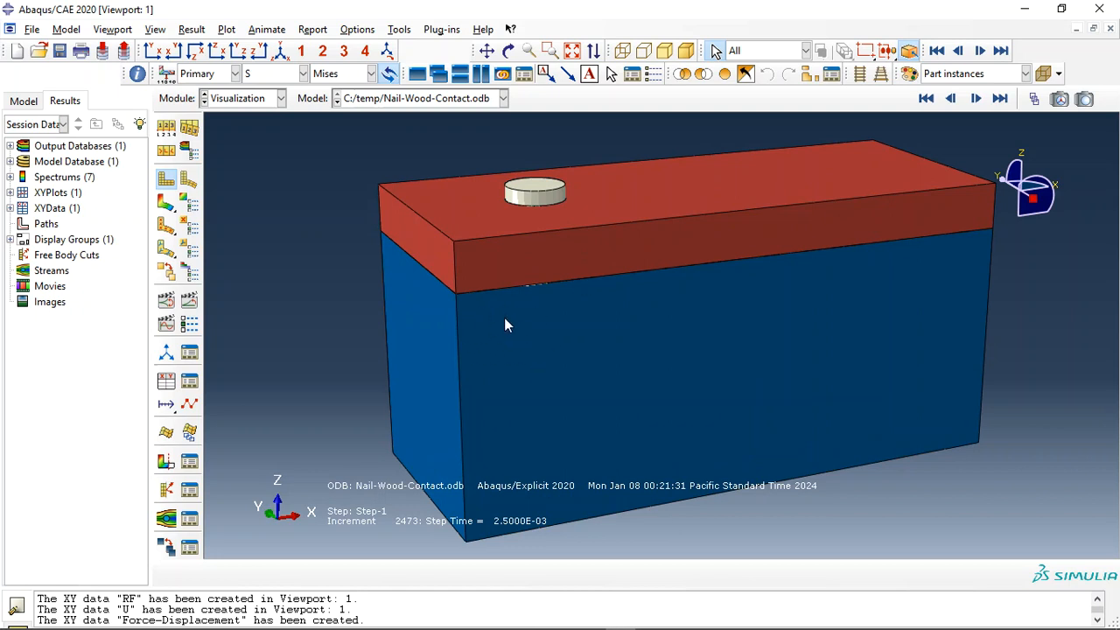
{"action": "mouse_move", "coordinate": [558, 202]}
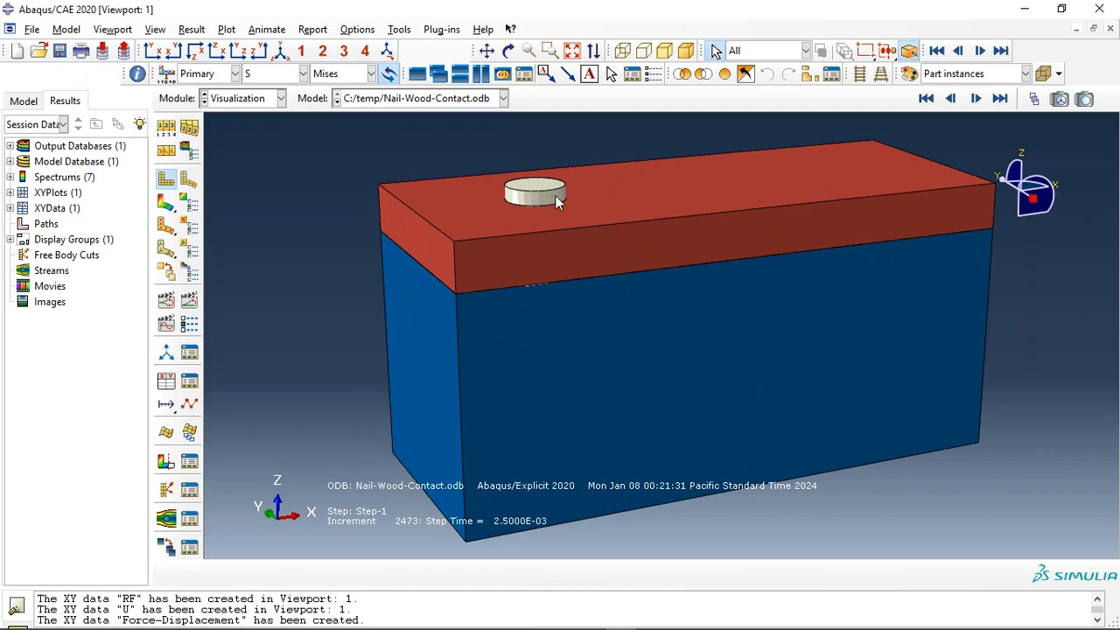
{"action": "mouse_move", "coordinate": [809, 66]}
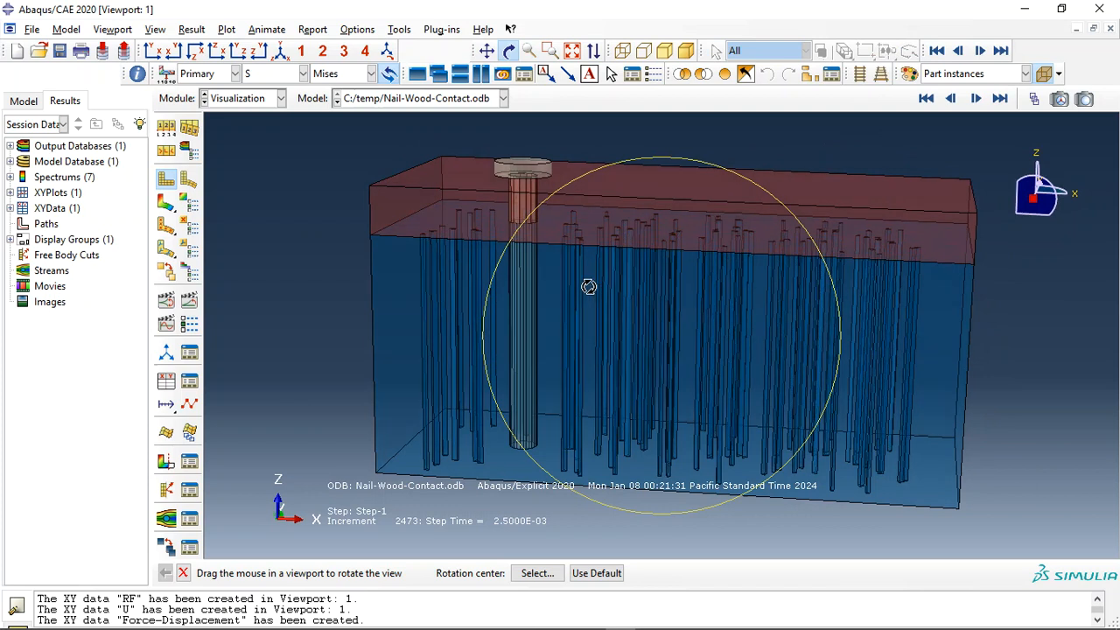
Plot Mises stress contours on the deformed model and jump to final frame 100
{"action": "left_click_drag", "start_coordinate": [588, 286], "coordinate": [503, 219]}
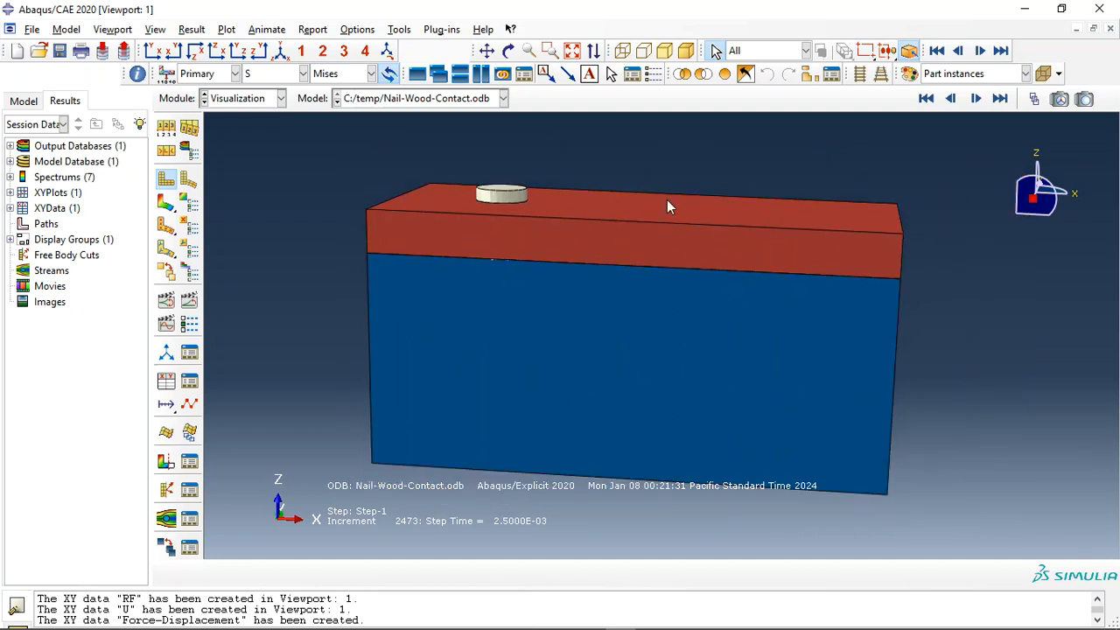
{"action": "mouse_move", "coordinate": [564, 160]}
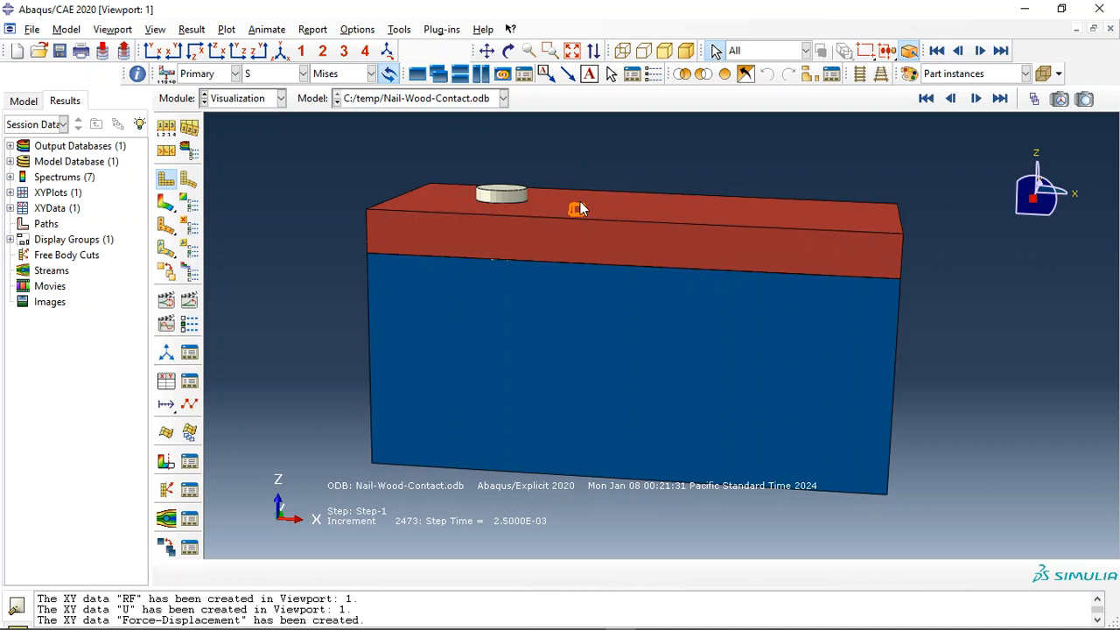
{"action": "mouse_move", "coordinate": [441, 338]}
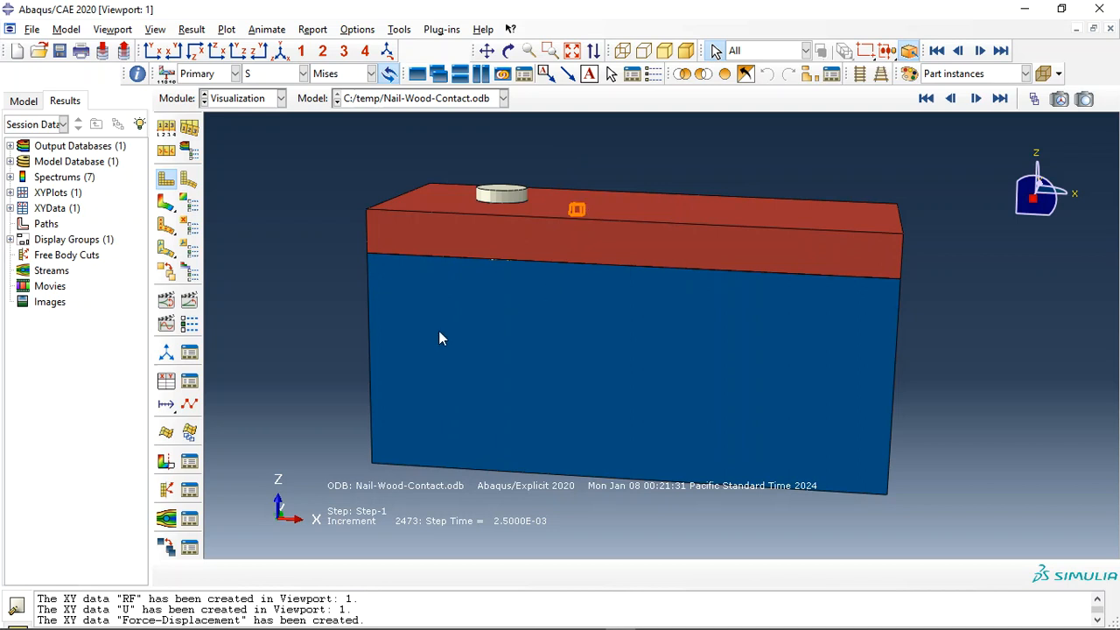
{"action": "mouse_move", "coordinate": [167, 203]}
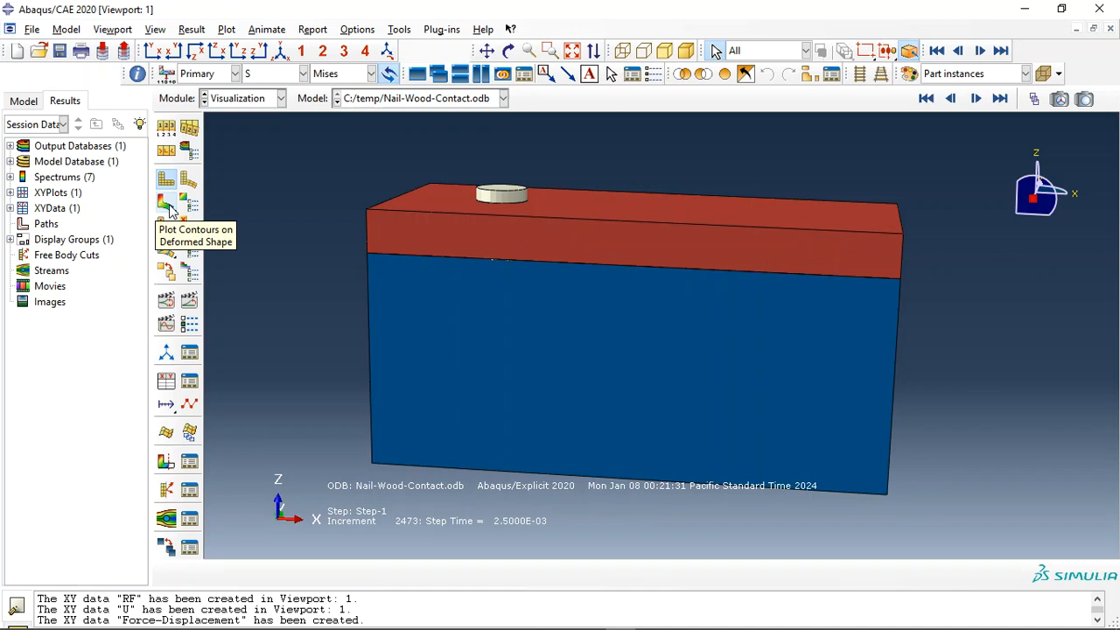
{"action": "left_click", "coordinate": [166, 203]}
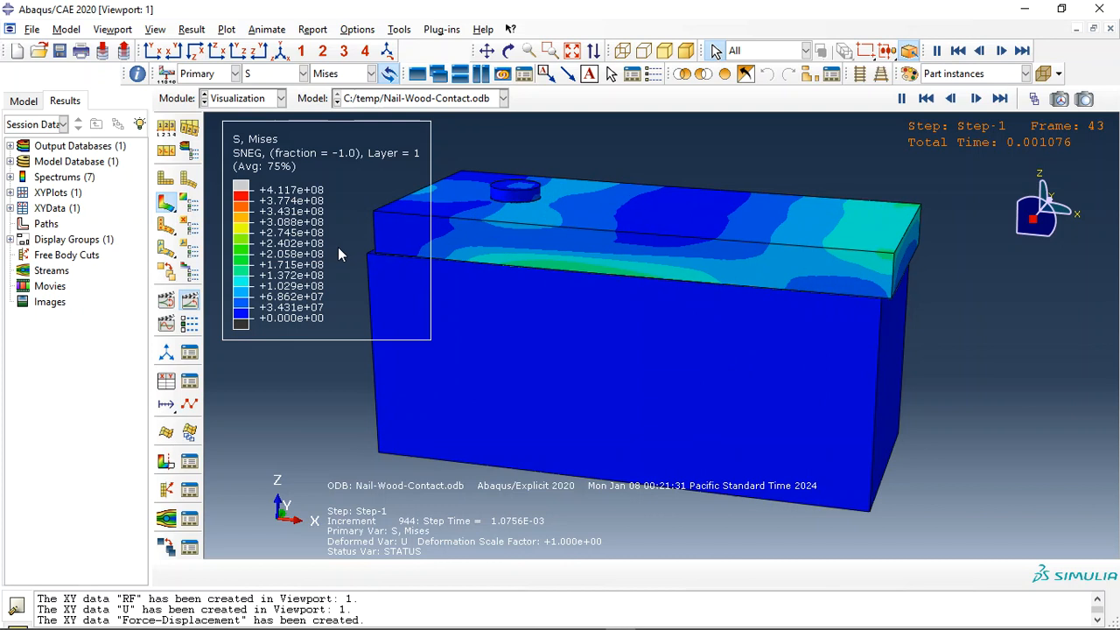
{"action": "left_click", "coordinate": [975, 98]}
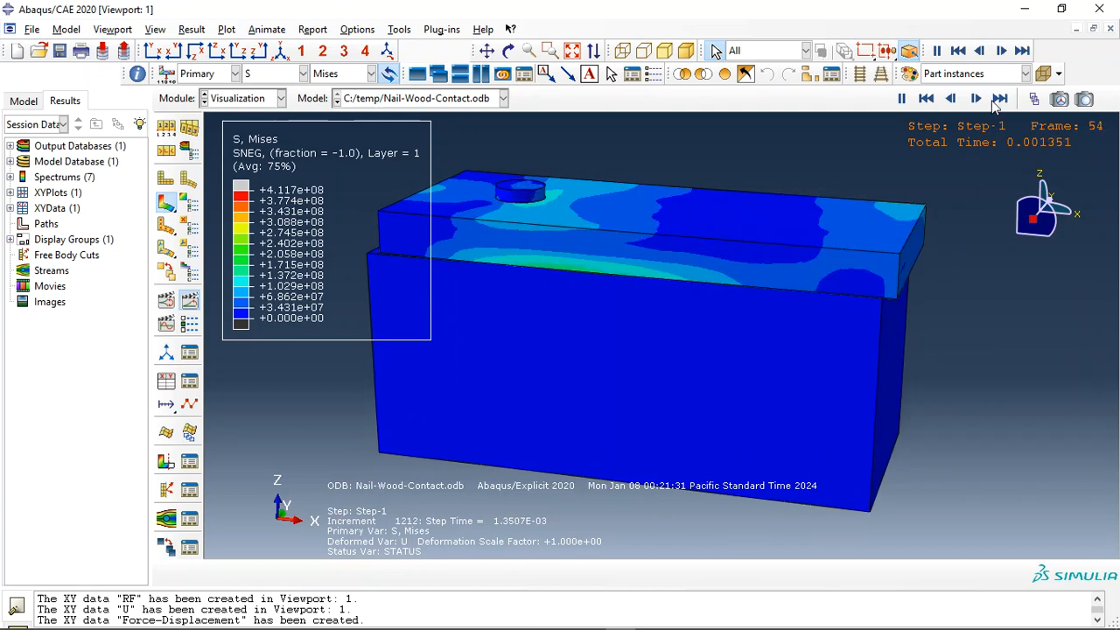
{"action": "left_click", "coordinate": [1000, 98]}
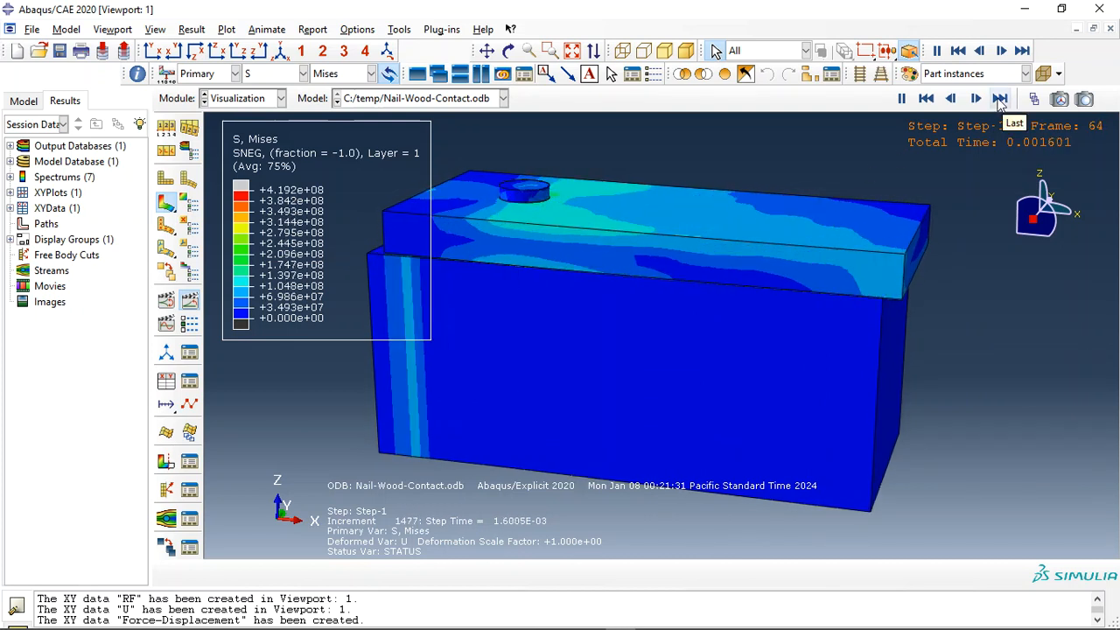
{"action": "left_click", "coordinate": [1000, 98]}
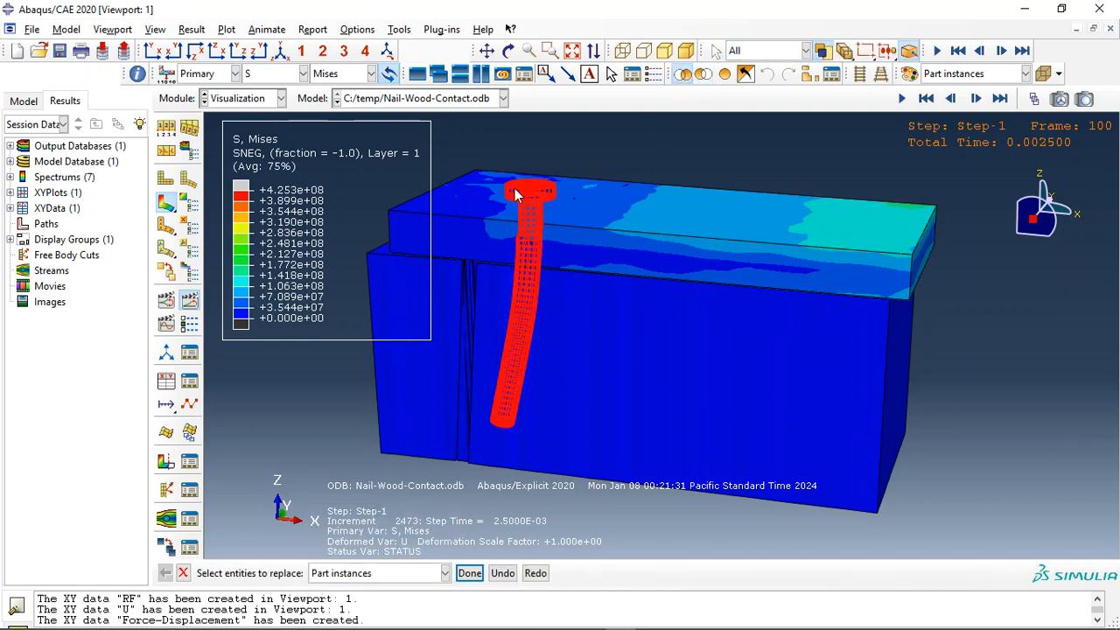
Show only the nail, plot its JCCRT output, then switch back to stress contours
{"action": "left_click", "coordinate": [302, 73]}
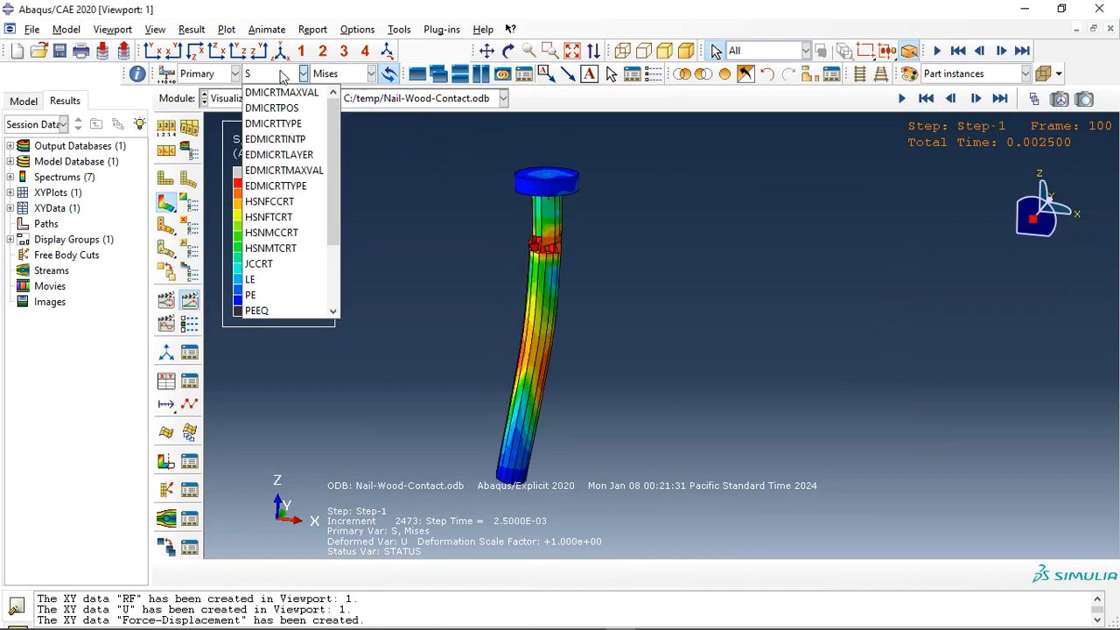
{"action": "left_click", "coordinate": [259, 264]}
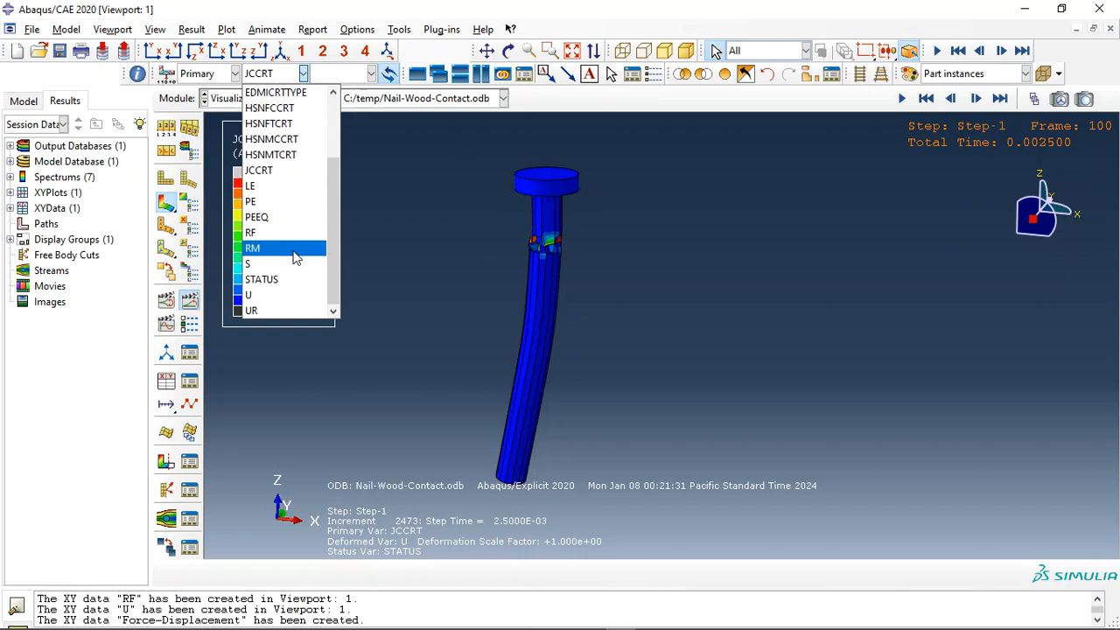
{"action": "left_click", "coordinate": [248, 263]}
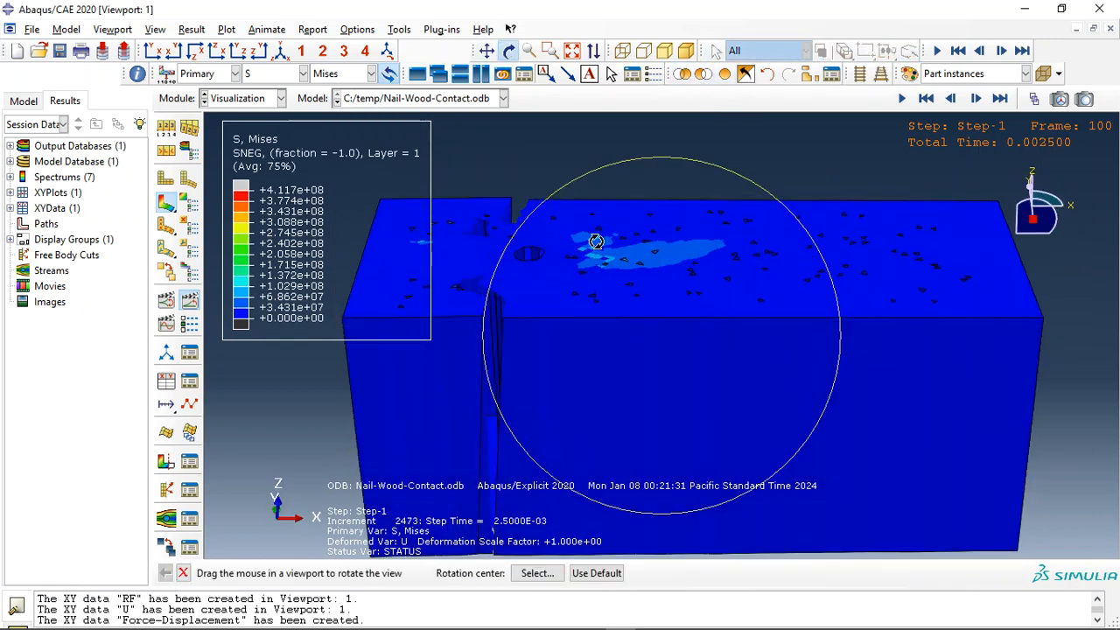
Plot DMICRTMAXVAL and DMICRTTYPE damage-criterion contours on the wood block
{"action": "left_click_drag", "start_coordinate": [596, 241], "coordinate": [591, 415]}
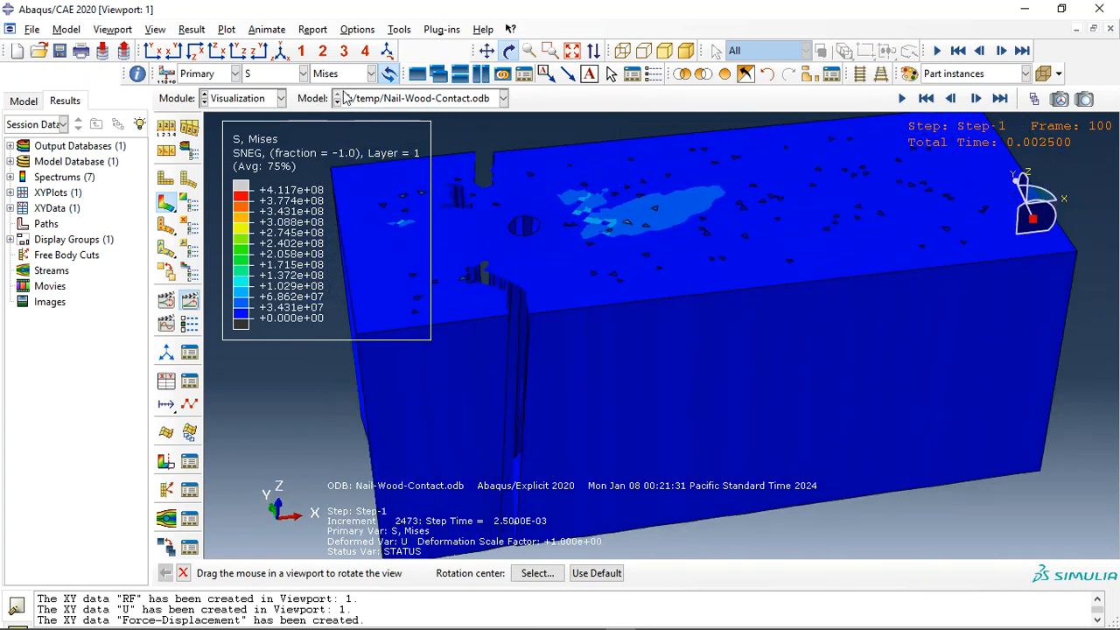
{"action": "left_click", "coordinate": [304, 73]}
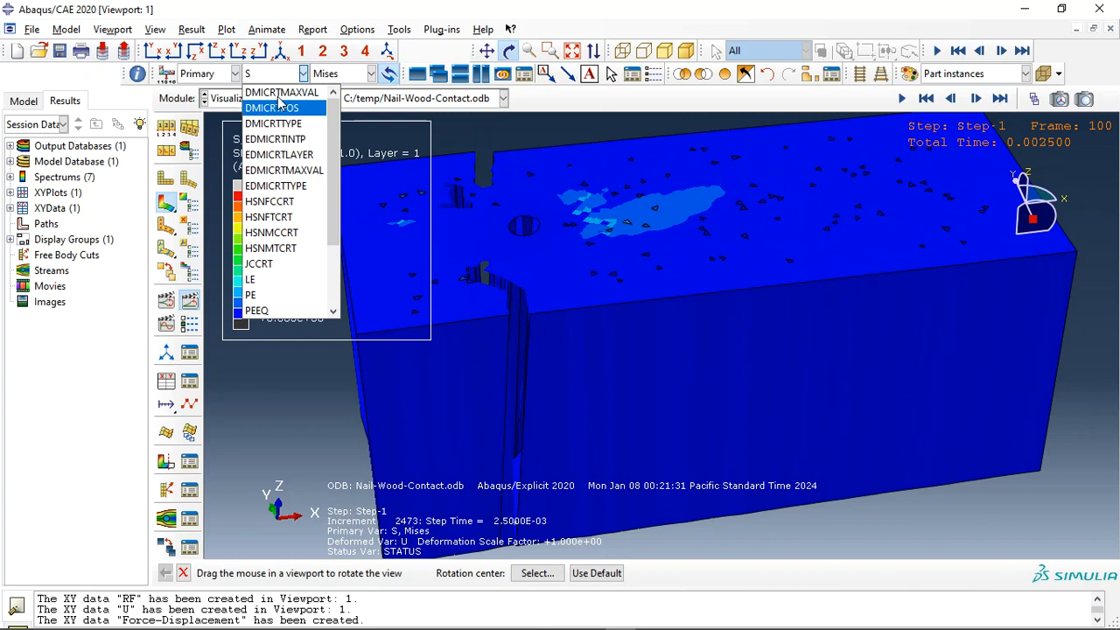
{"action": "left_click", "coordinate": [283, 107]}
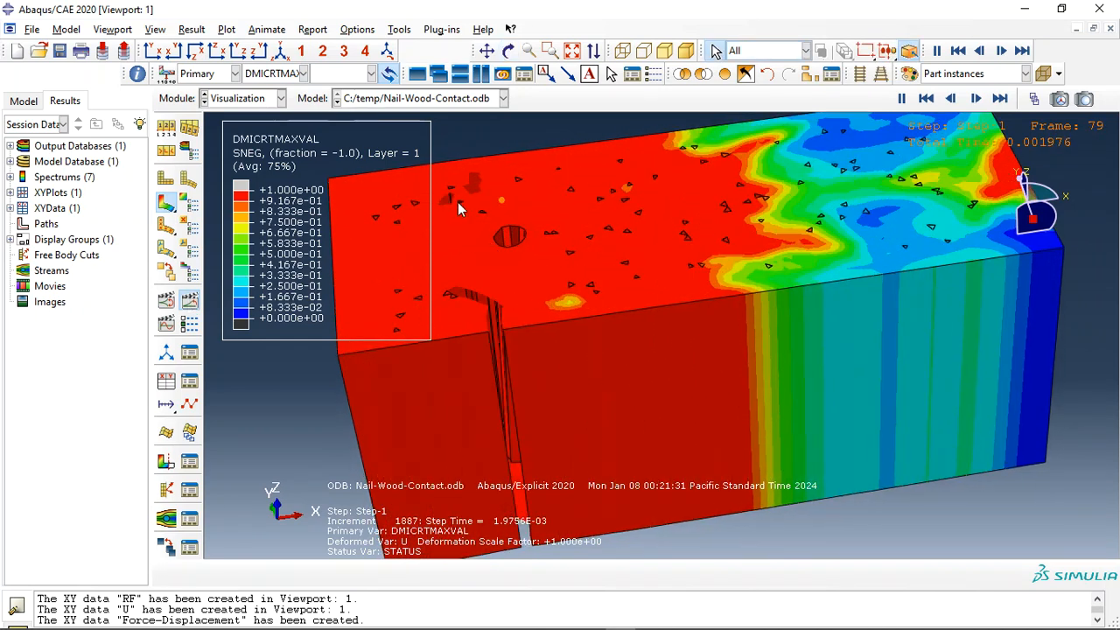
{"action": "left_click", "coordinate": [926, 98]}
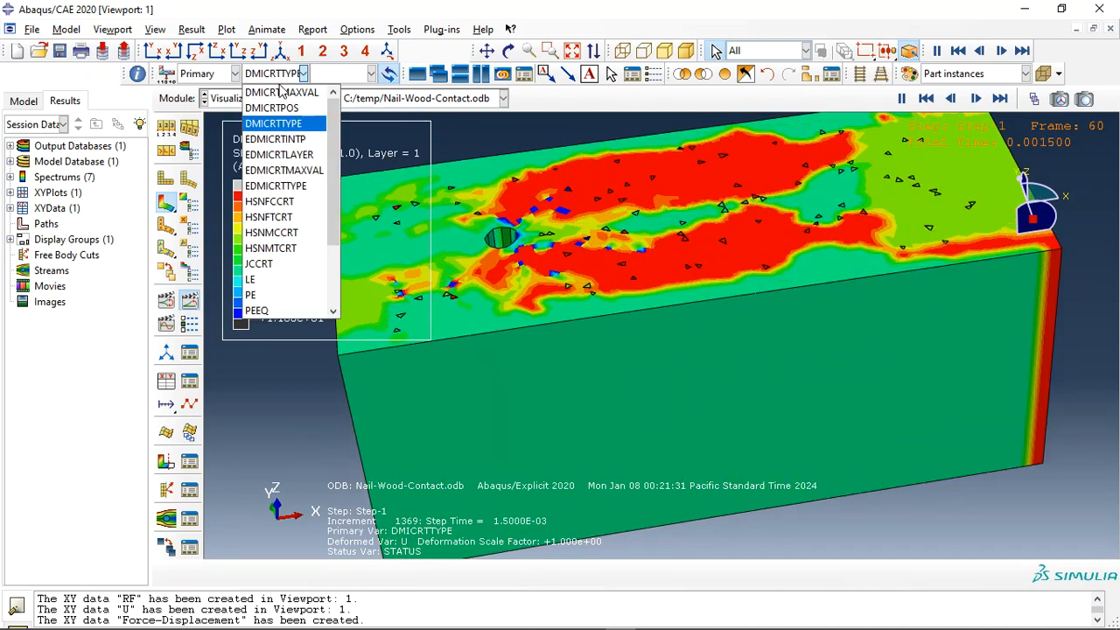
Plot EDMICRTINTP and EDMICRTMAXVAL contours, then switch to displacement magnitude U
{"action": "left_click", "coordinate": [274, 139]}
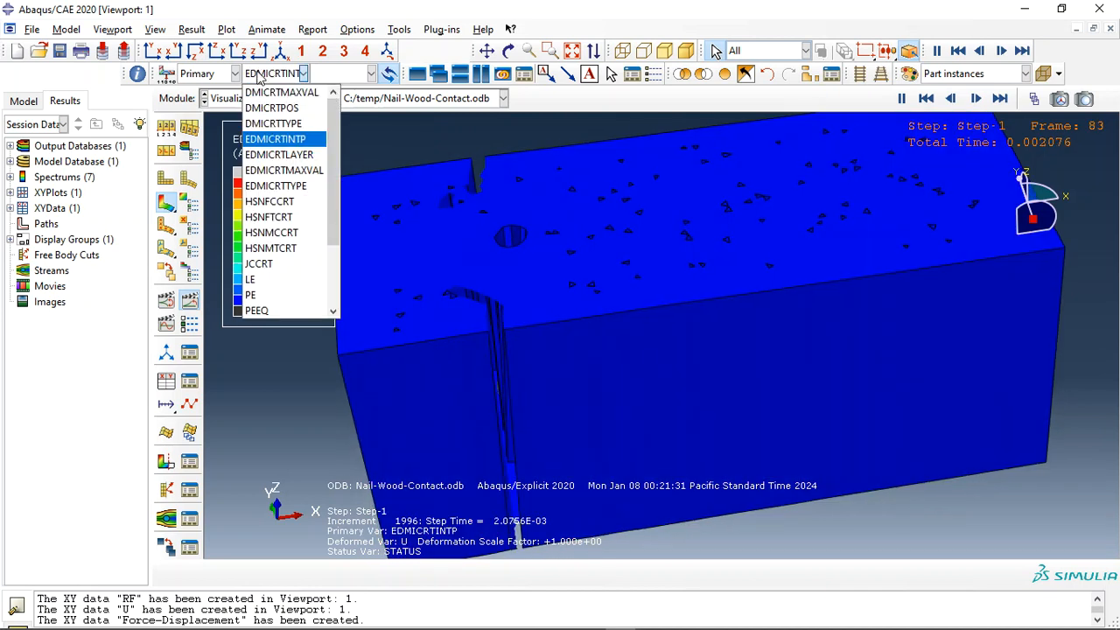
{"action": "left_click", "coordinate": [278, 154]}
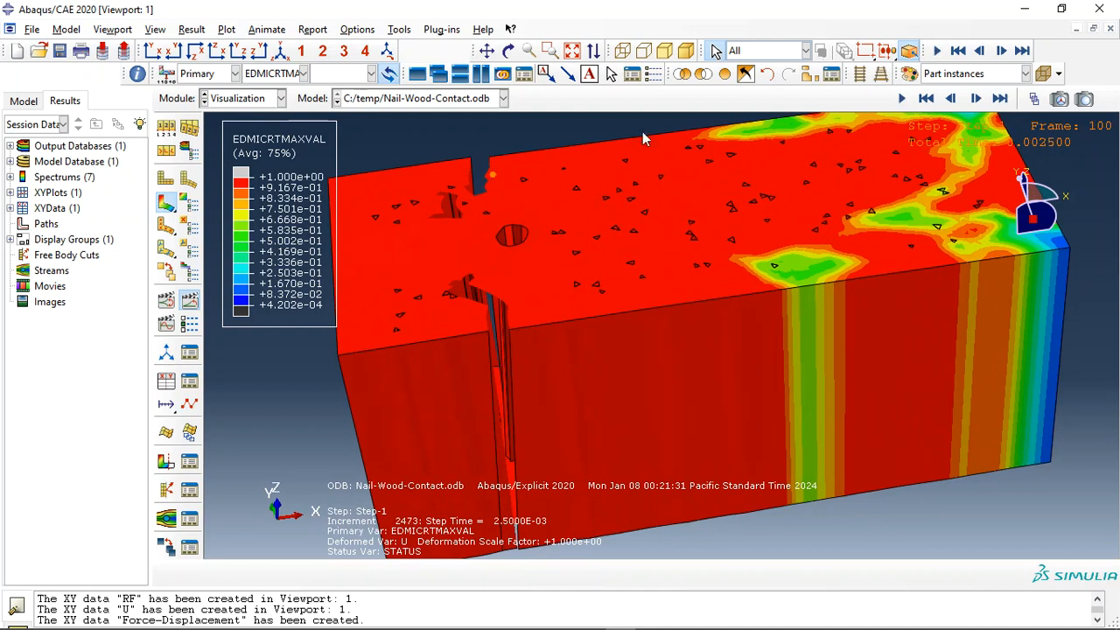
{"action": "left_click", "coordinate": [304, 73]}
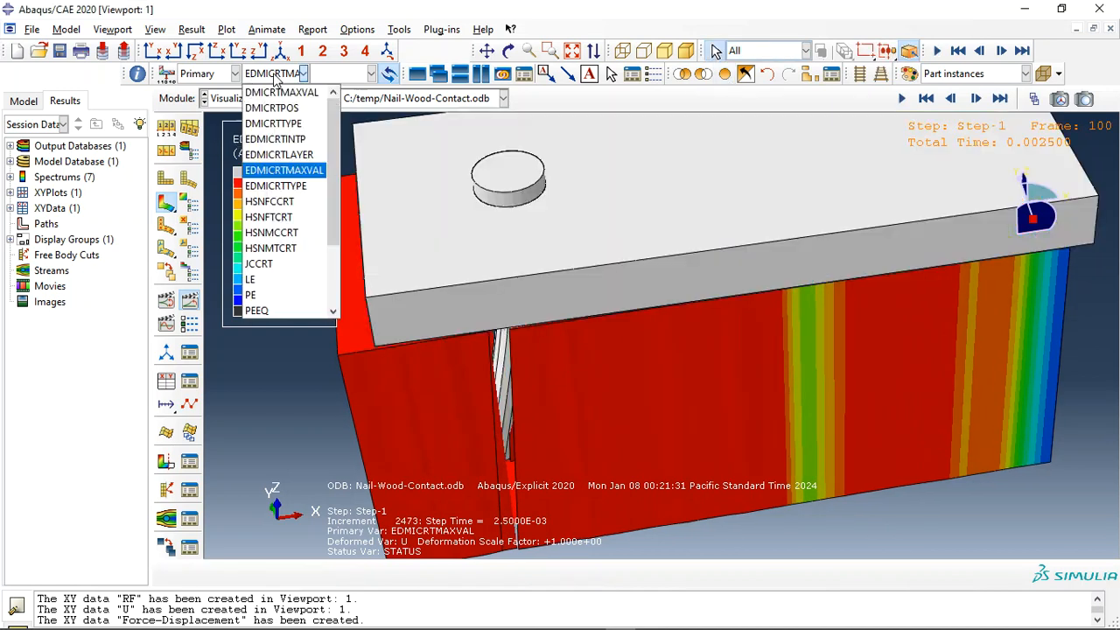
{"action": "mouse_move", "coordinate": [257, 310]}
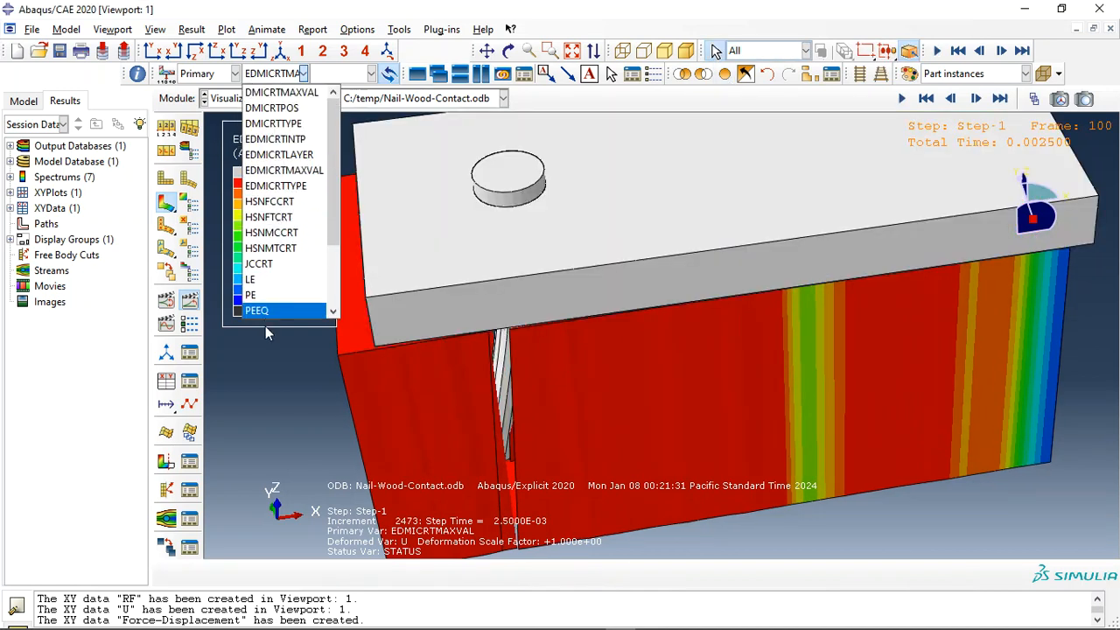
{"action": "left_click", "coordinate": [250, 295]}
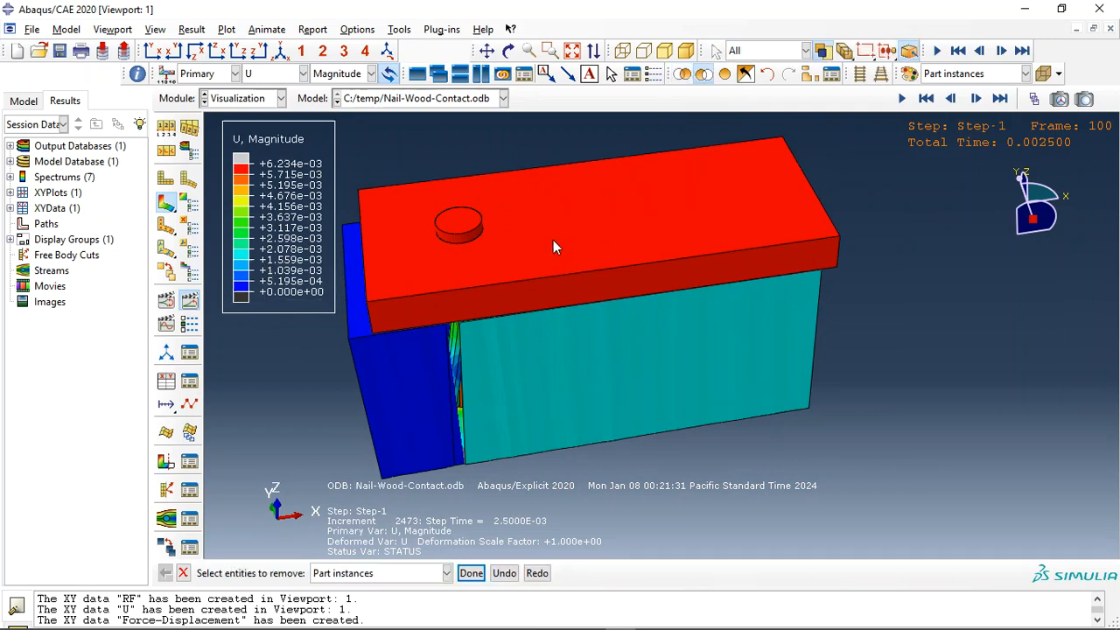
Hide the top plate and plot PEEQ plastic strain contours around the nail
{"action": "left_click", "coordinate": [471, 573]}
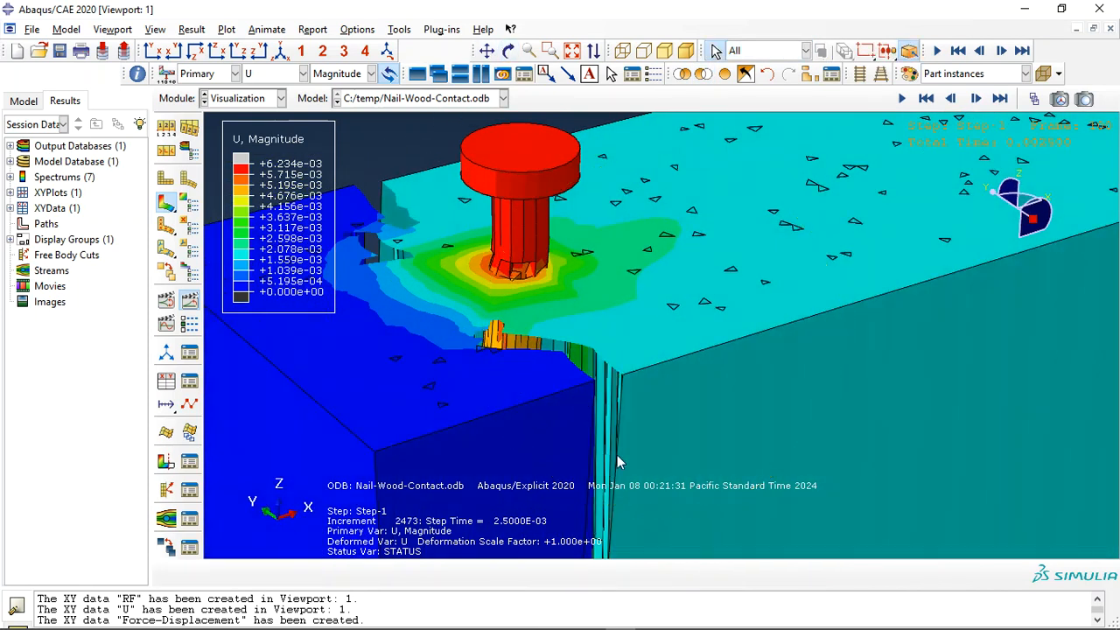
{"action": "mouse_move", "coordinate": [278, 78]}
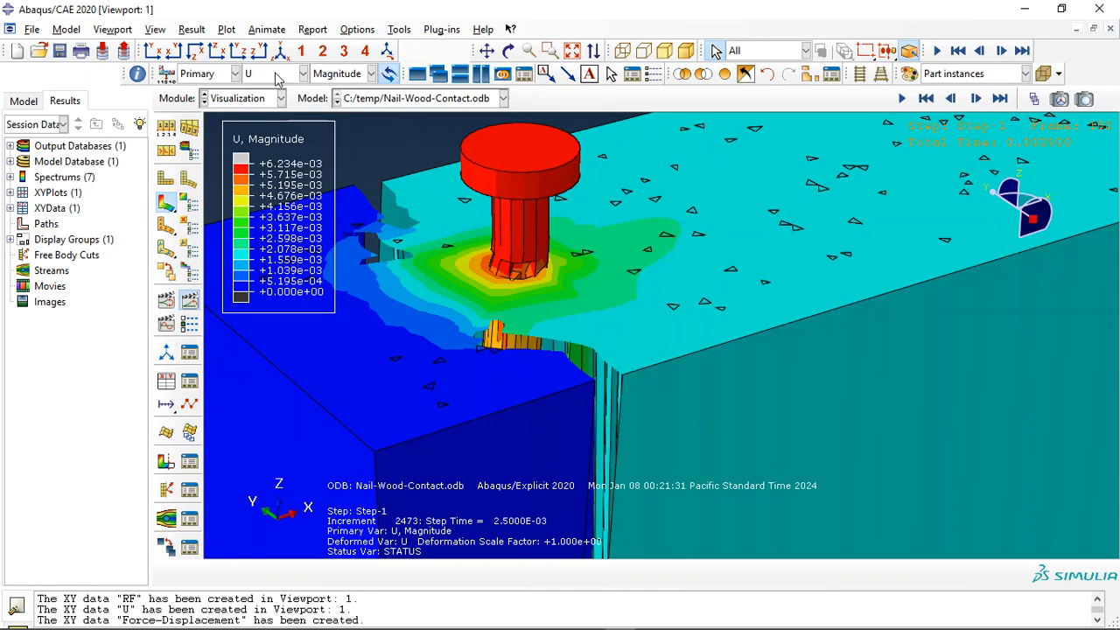
{"action": "left_click", "coordinate": [302, 73]}
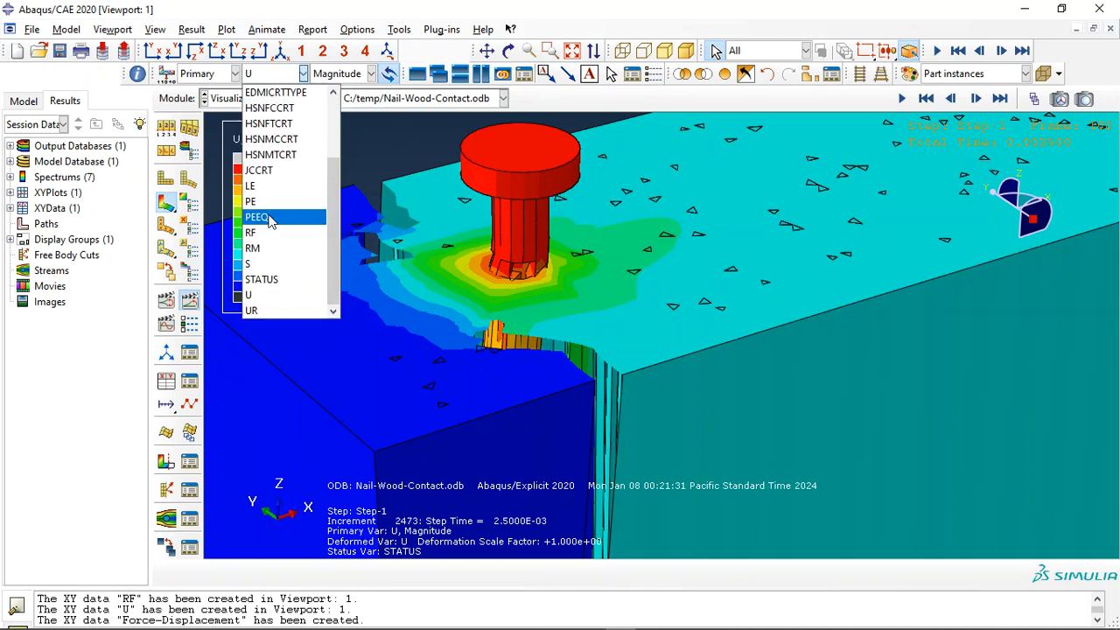
{"action": "left_click", "coordinate": [257, 217]}
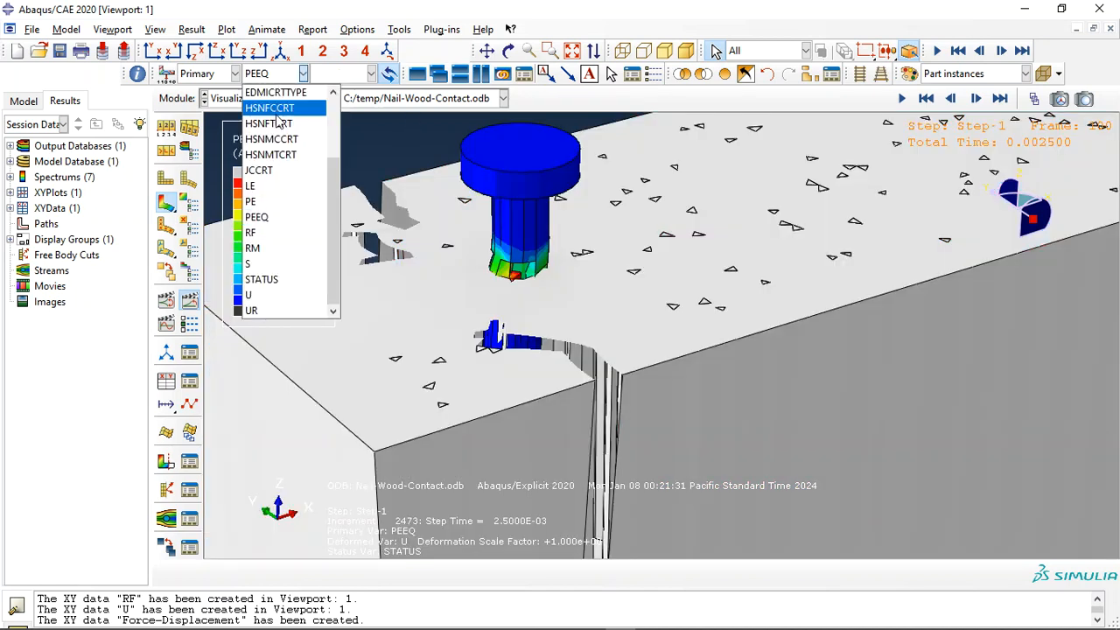
{"action": "left_click", "coordinate": [276, 92]}
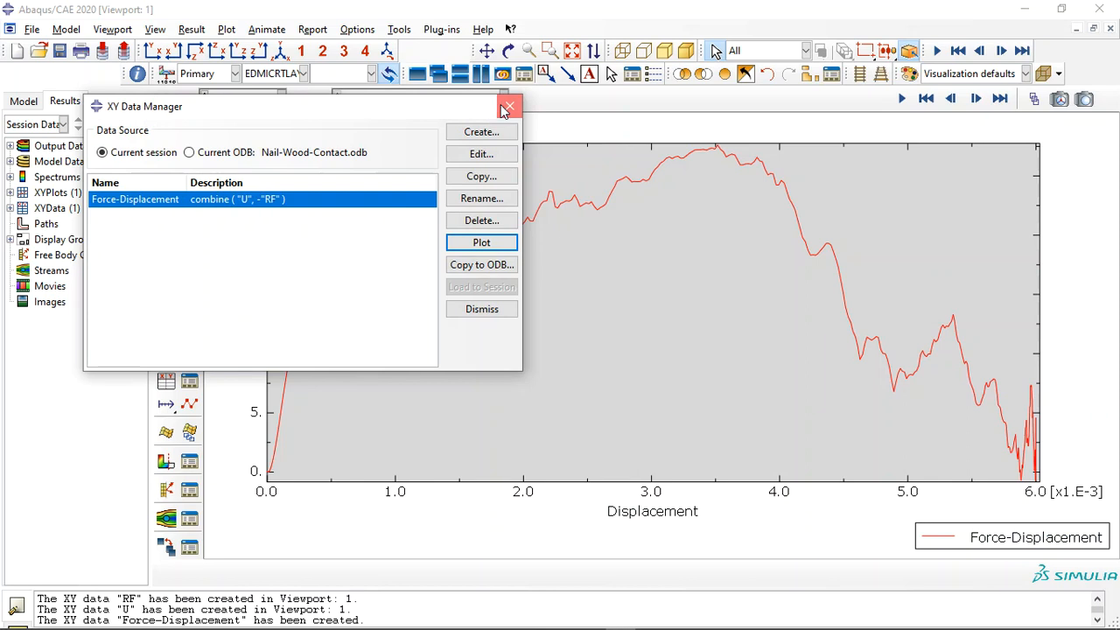
{"action": "left_click", "coordinate": [510, 107]}
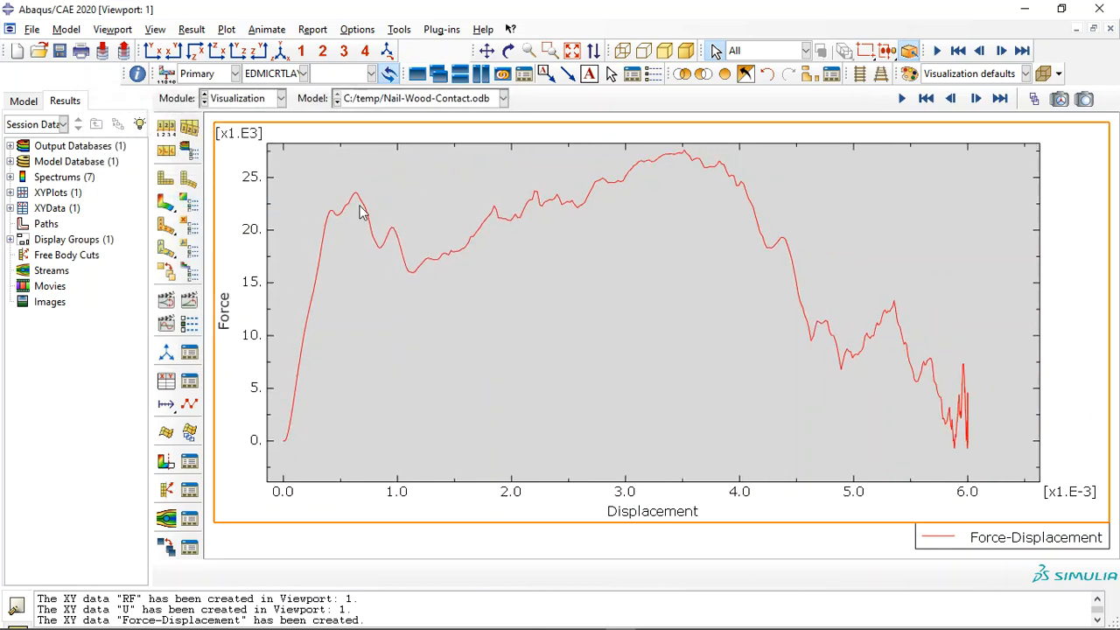
{"action": "mouse_move", "coordinate": [359, 201]}
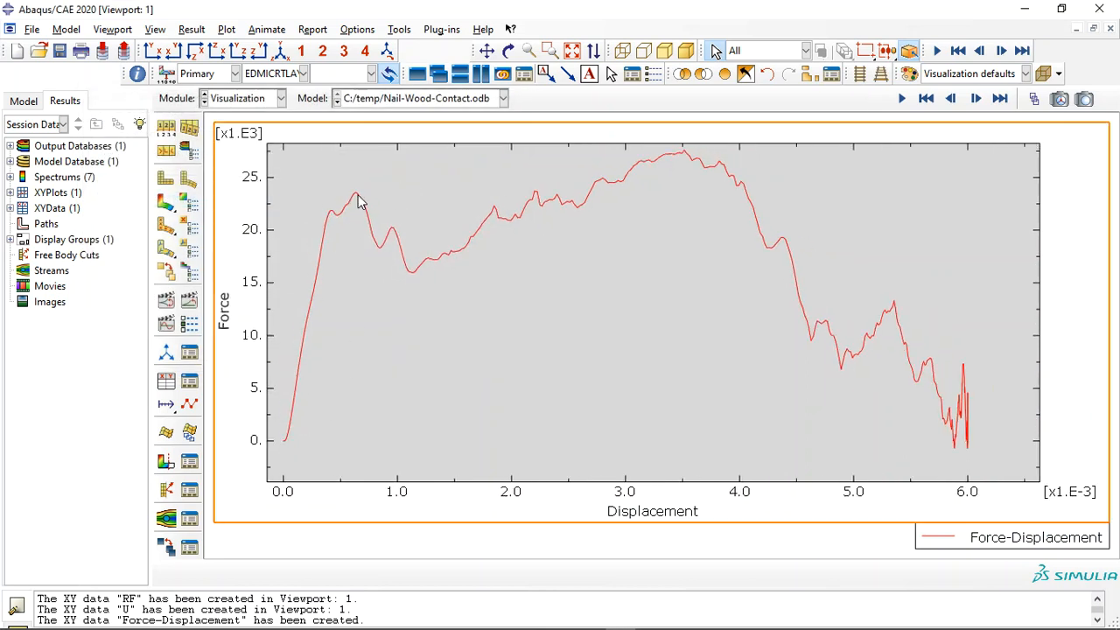
{"action": "mouse_move", "coordinate": [686, 159]}
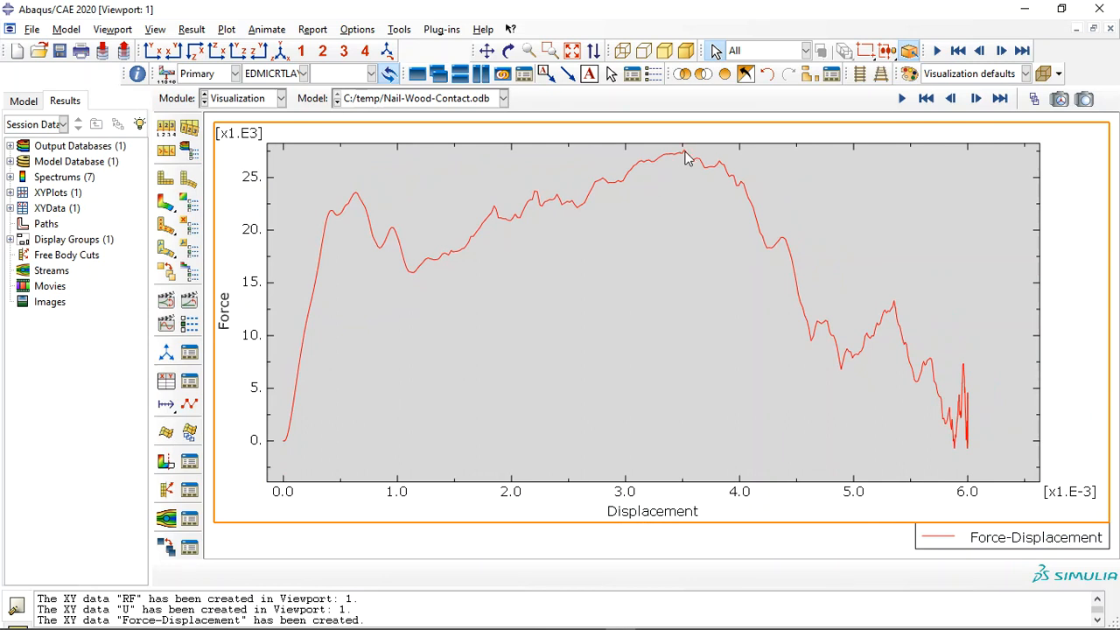
{"action": "mouse_move", "coordinate": [779, 247]}
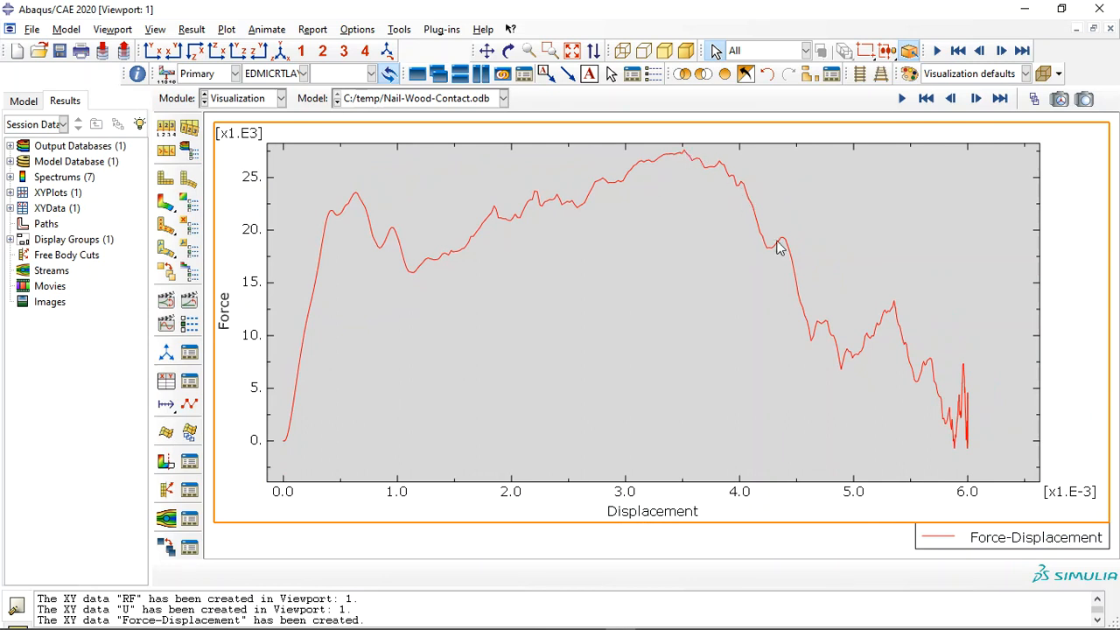
{"action": "mouse_move", "coordinate": [961, 467]}
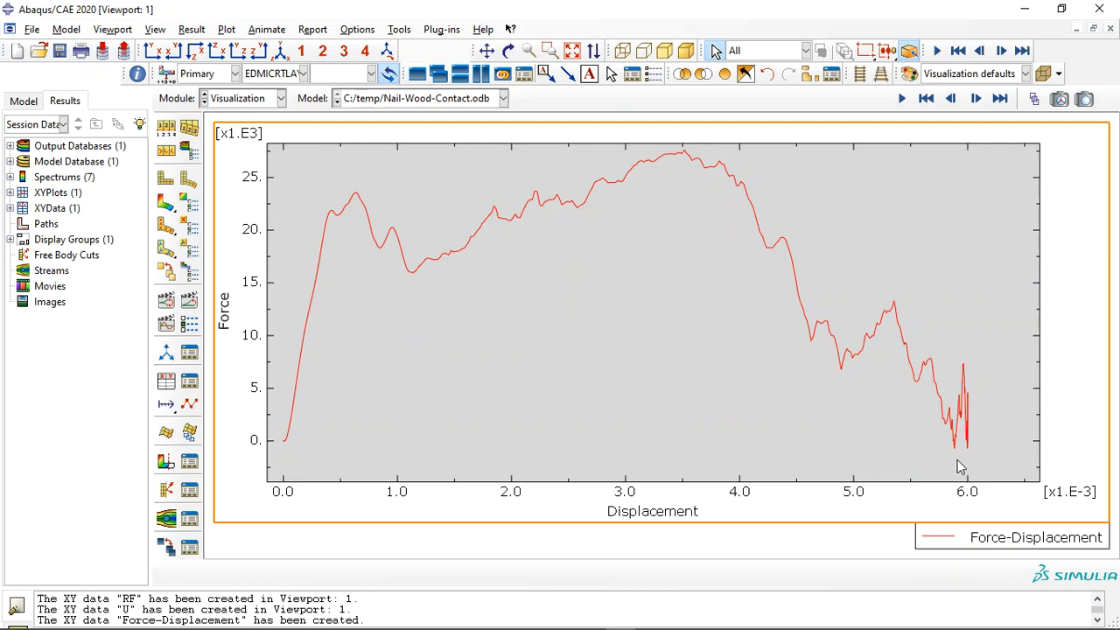
{"action": "mouse_move", "coordinate": [743, 344]}
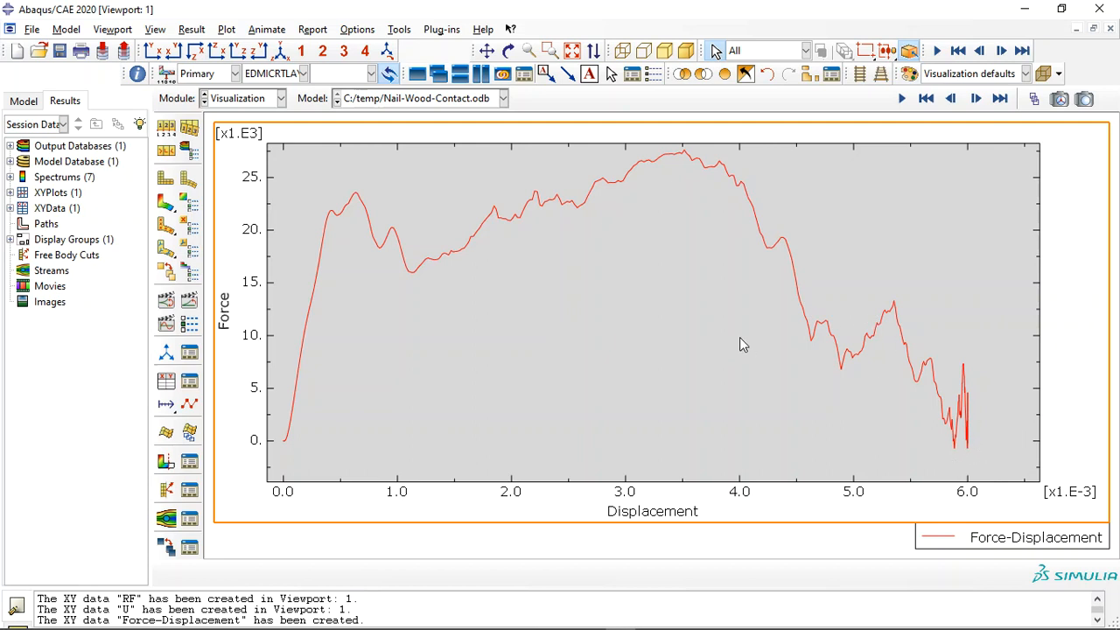
{"action": "mouse_move", "coordinate": [611, 291]}
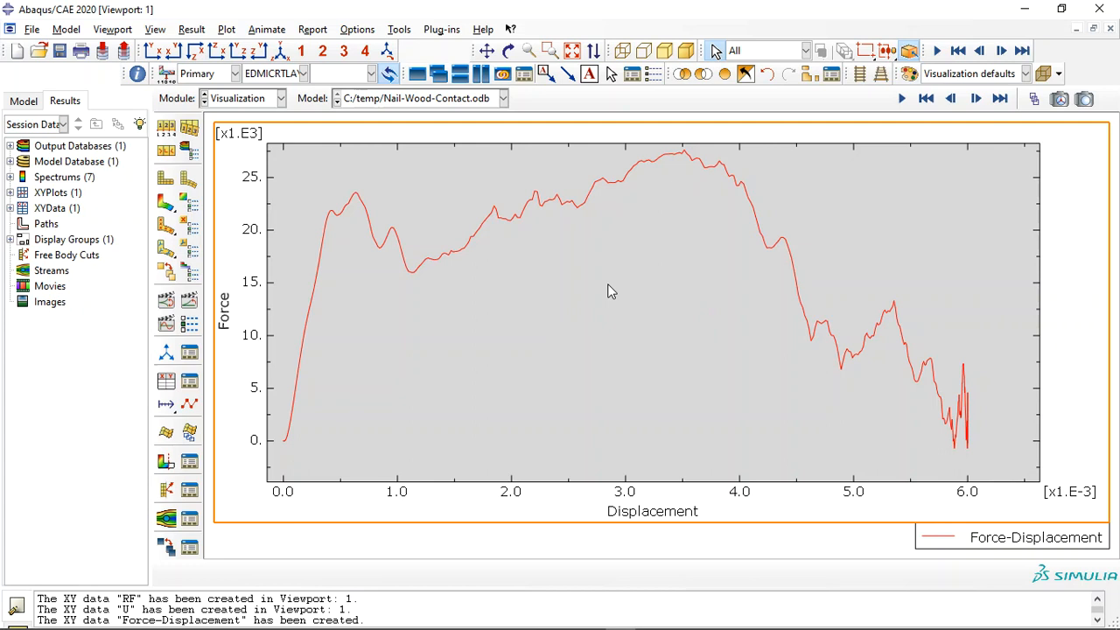
{"action": "mouse_move", "coordinate": [499, 292]}
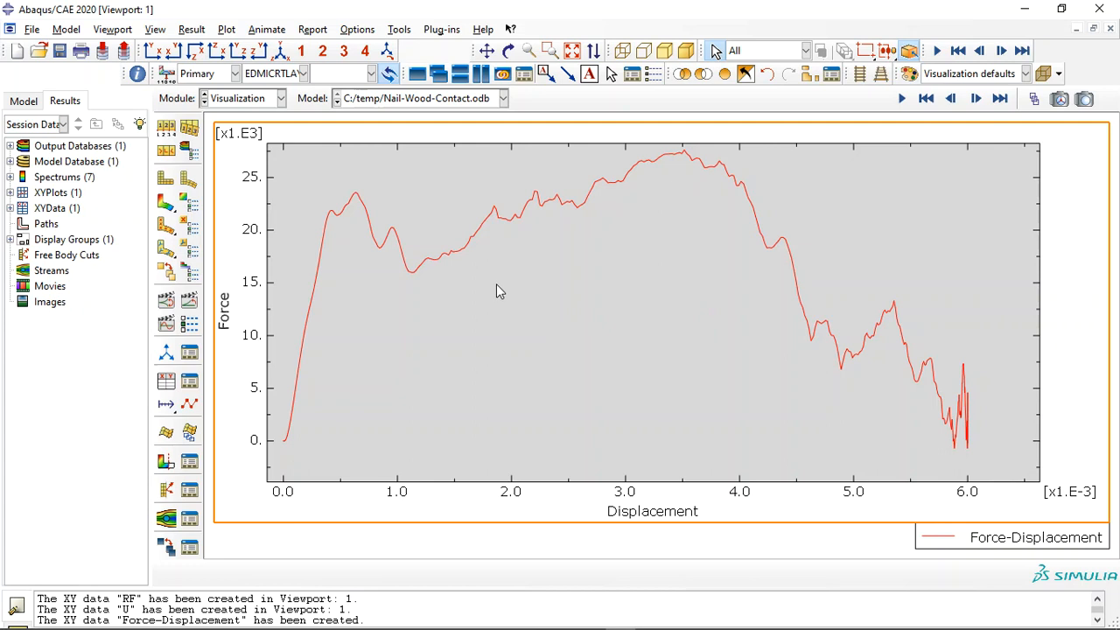
{"action": "mouse_move", "coordinate": [539, 445]}
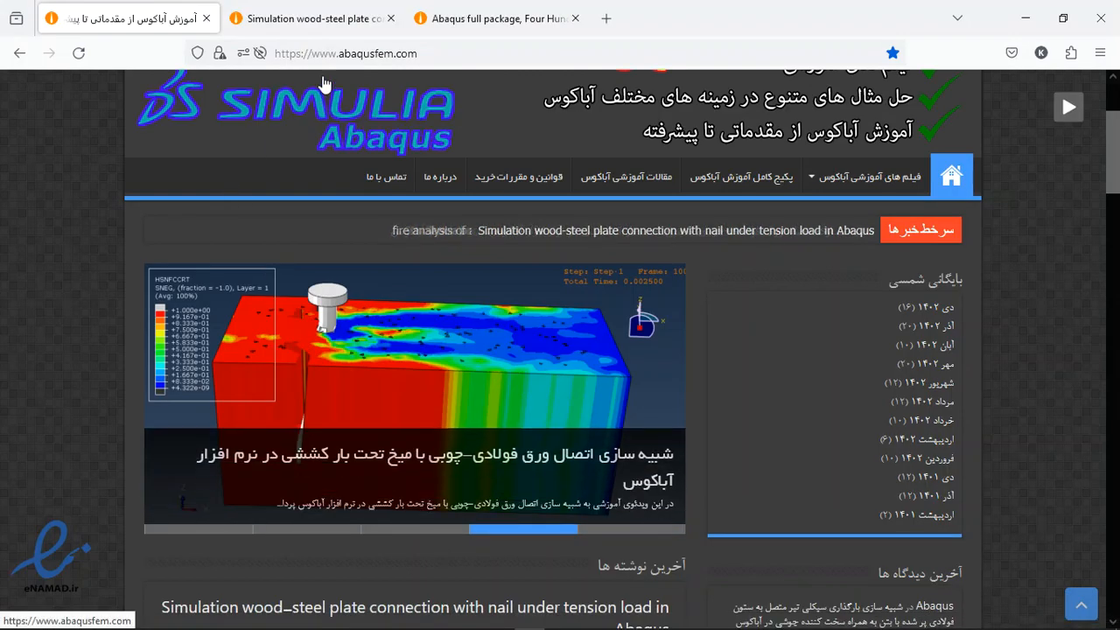
Open the wood–steel plate connection with nail under tension load tutorial post
{"action": "scroll", "scroll_direction": "down", "scroll_amount": 3}
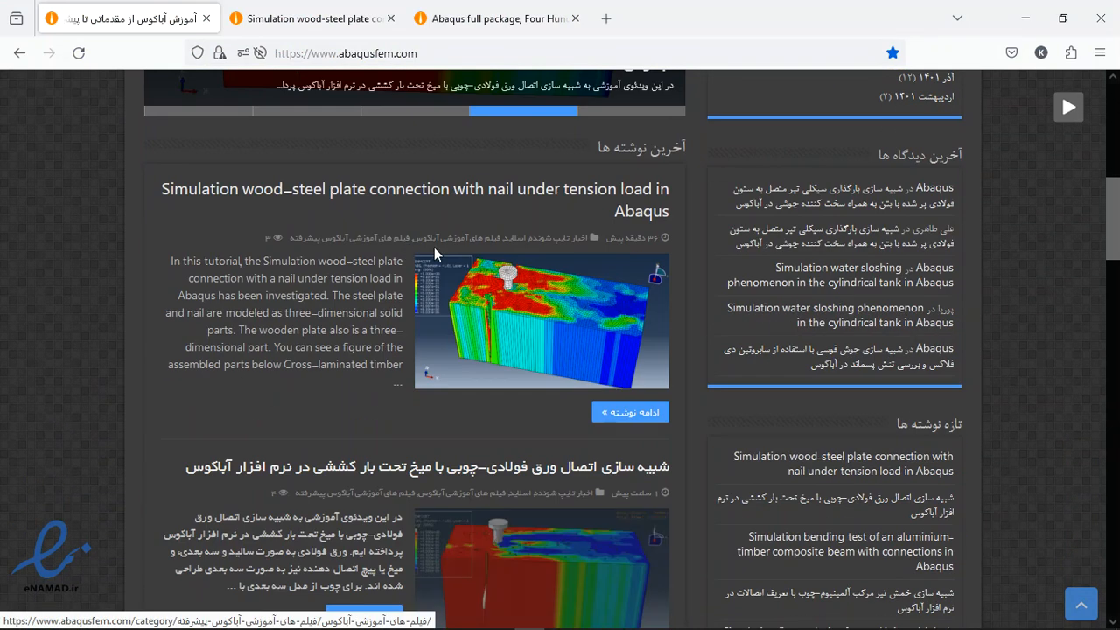
{"action": "mouse_move", "coordinate": [366, 200]}
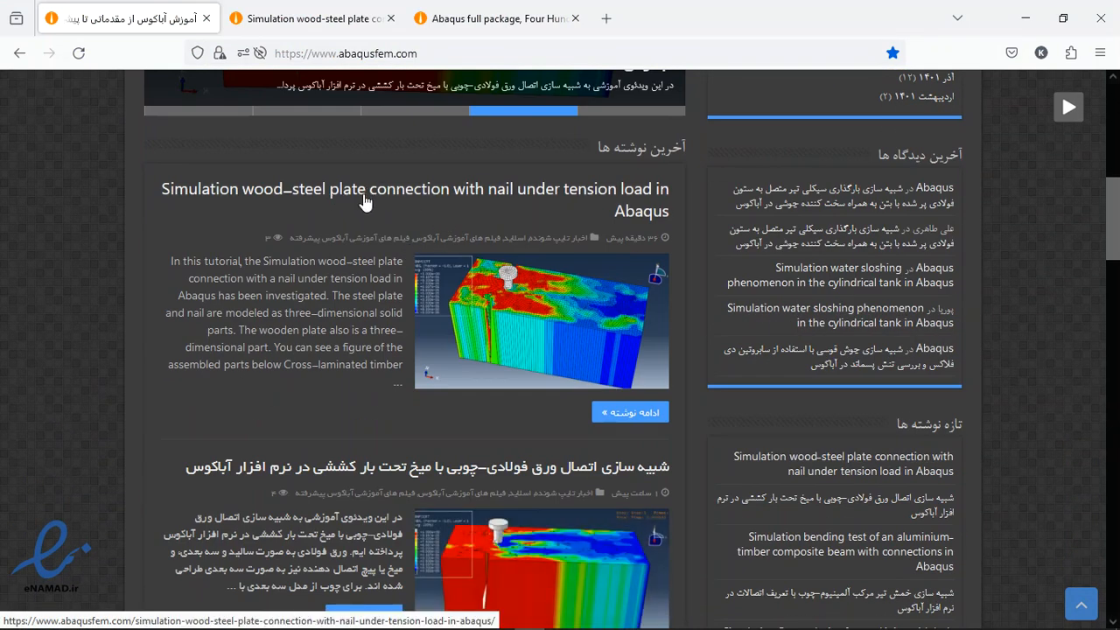
{"action": "left_click", "coordinate": [415, 188]}
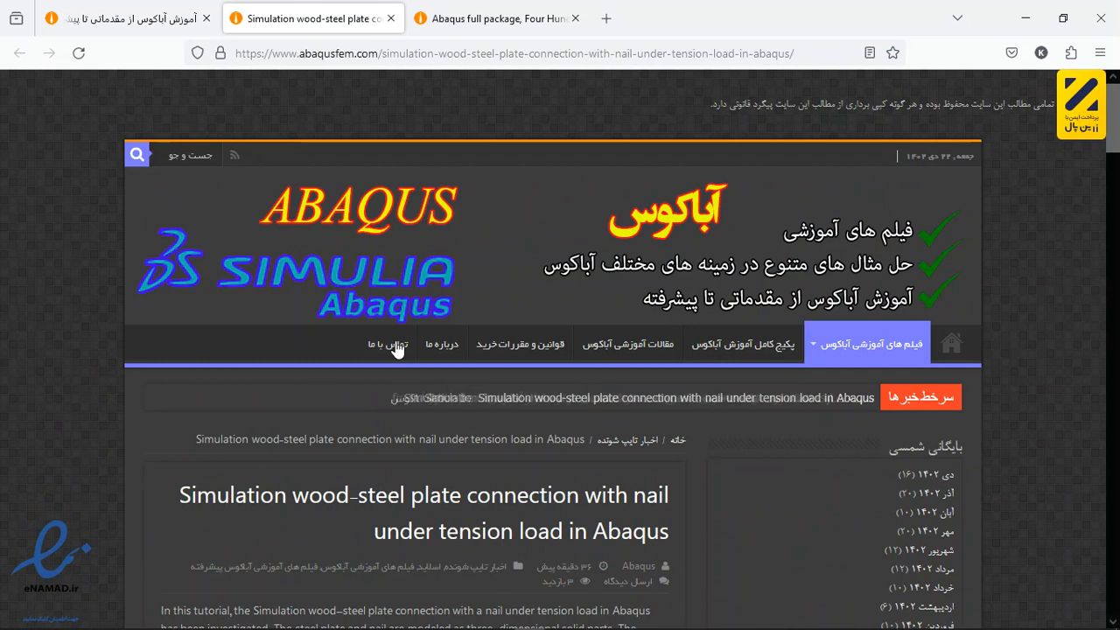
Read the tutorial down to its purchase section, select the contact address, and scroll back up
{"action": "scroll", "scroll_direction": "down", "scroll_amount": 3}
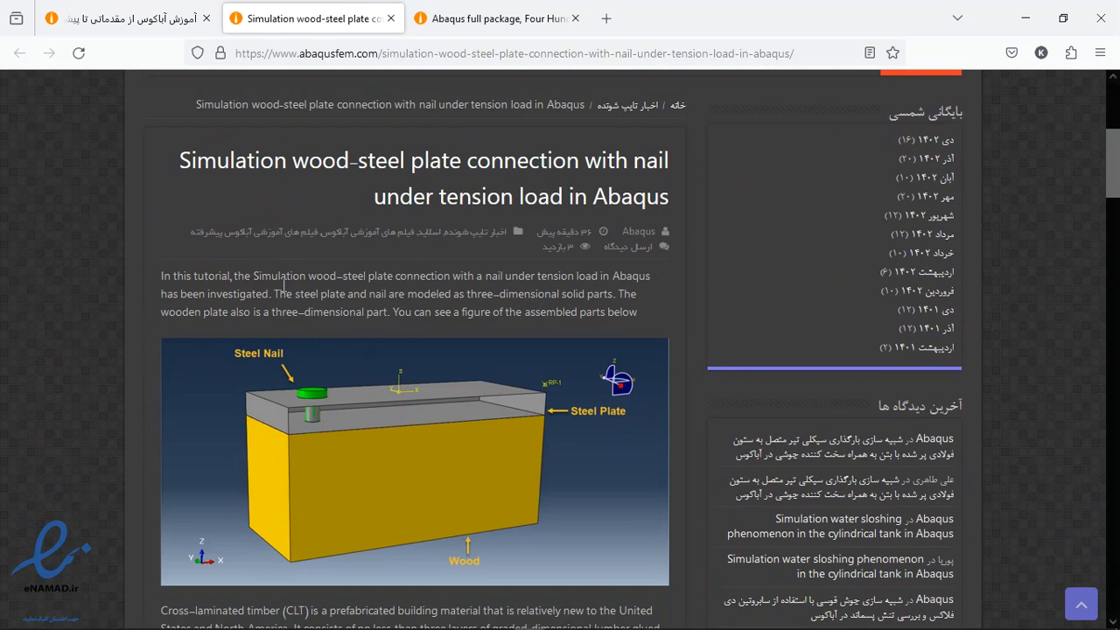
{"action": "scroll", "scroll_direction": "down", "scroll_amount": 3}
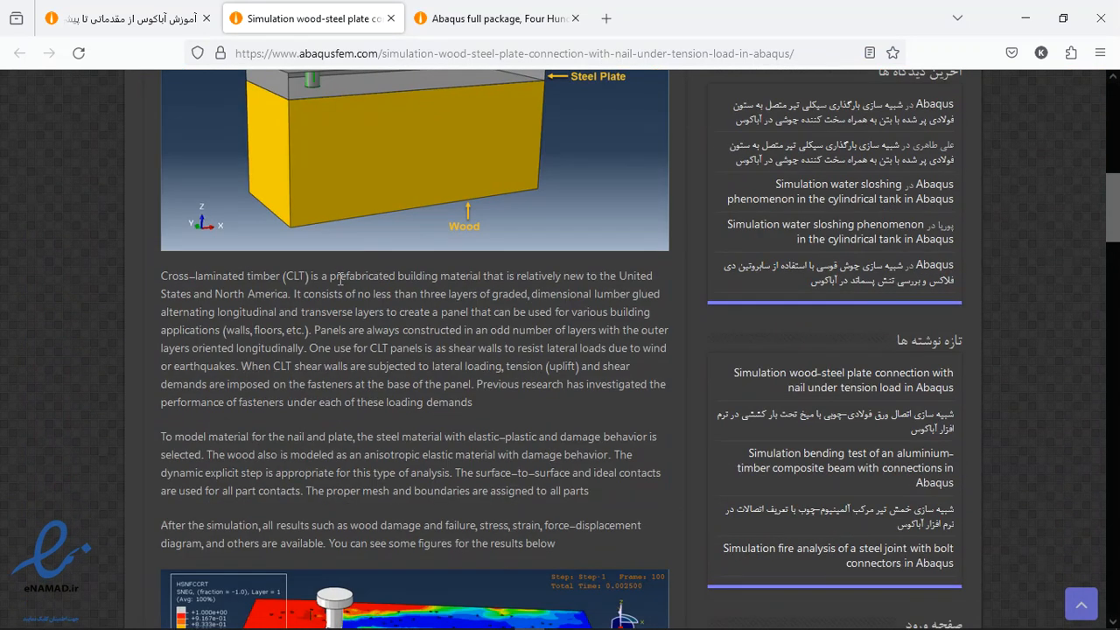
{"action": "scroll", "scroll_direction": "down", "scroll_amount": 3}
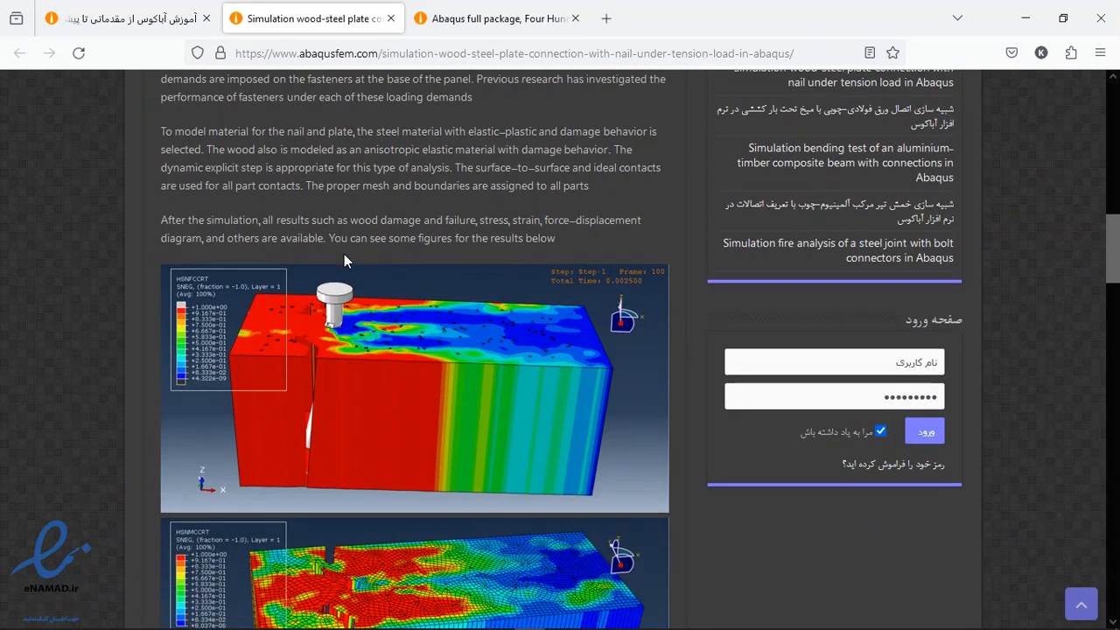
{"action": "scroll", "scroll_direction": "down", "scroll_amount": 3}
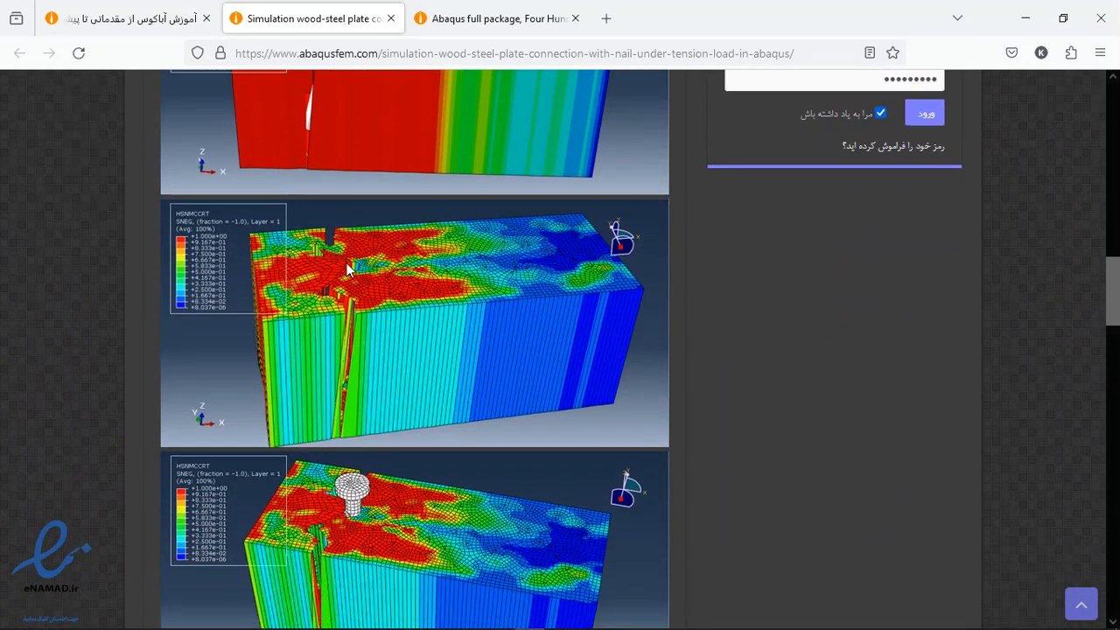
{"action": "scroll", "scroll_direction": "down", "scroll_amount": 3}
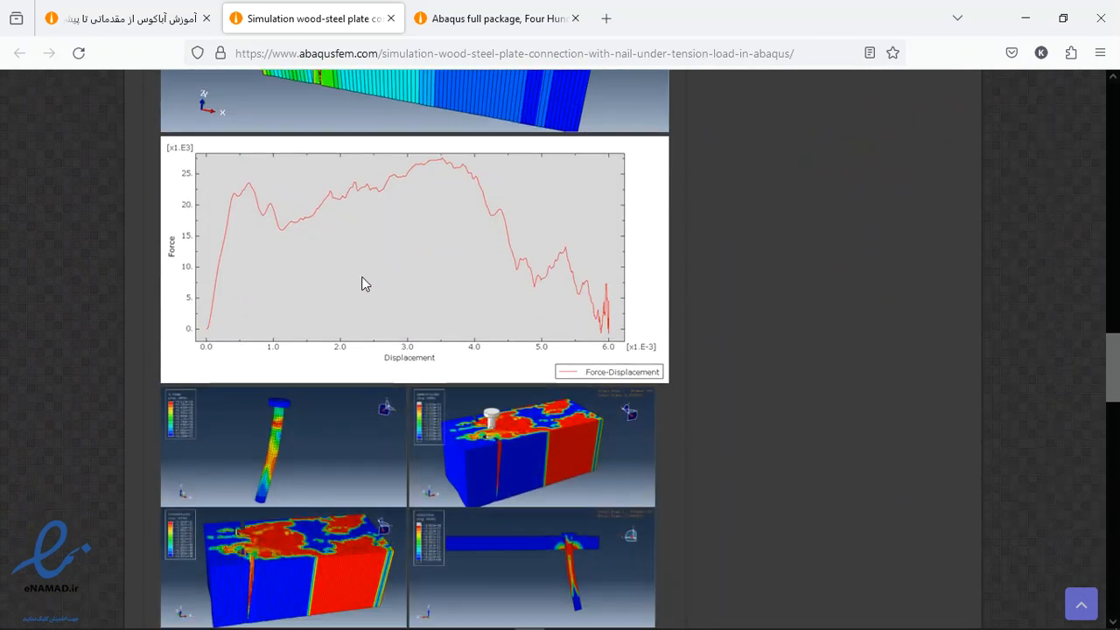
{"action": "scroll", "scroll_direction": "down", "scroll_amount": 3}
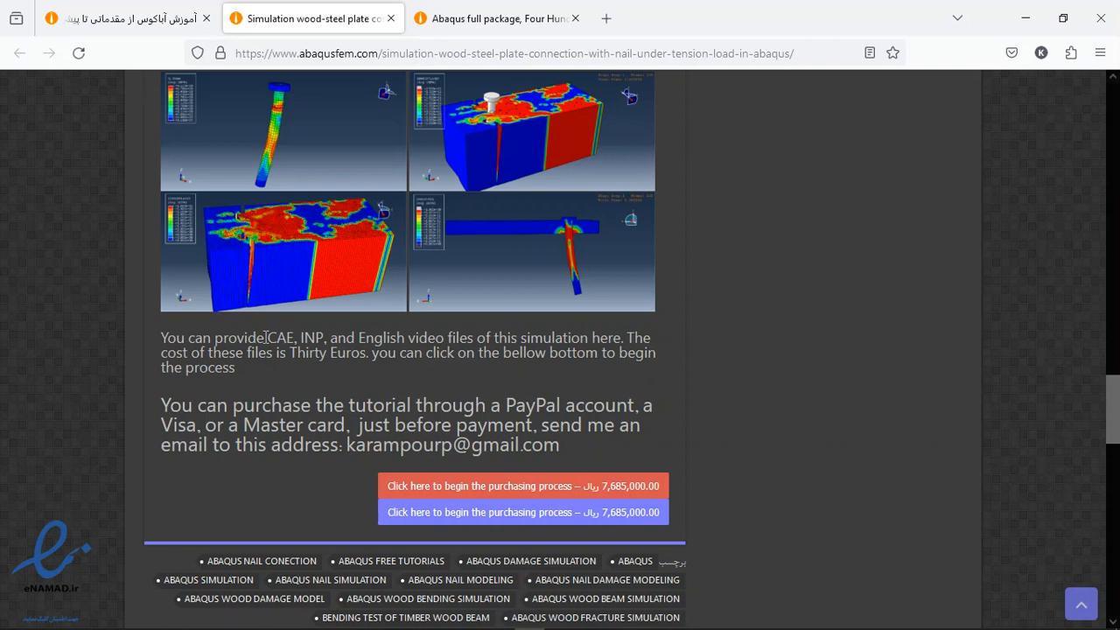
{"action": "mouse_move", "coordinate": [317, 414]}
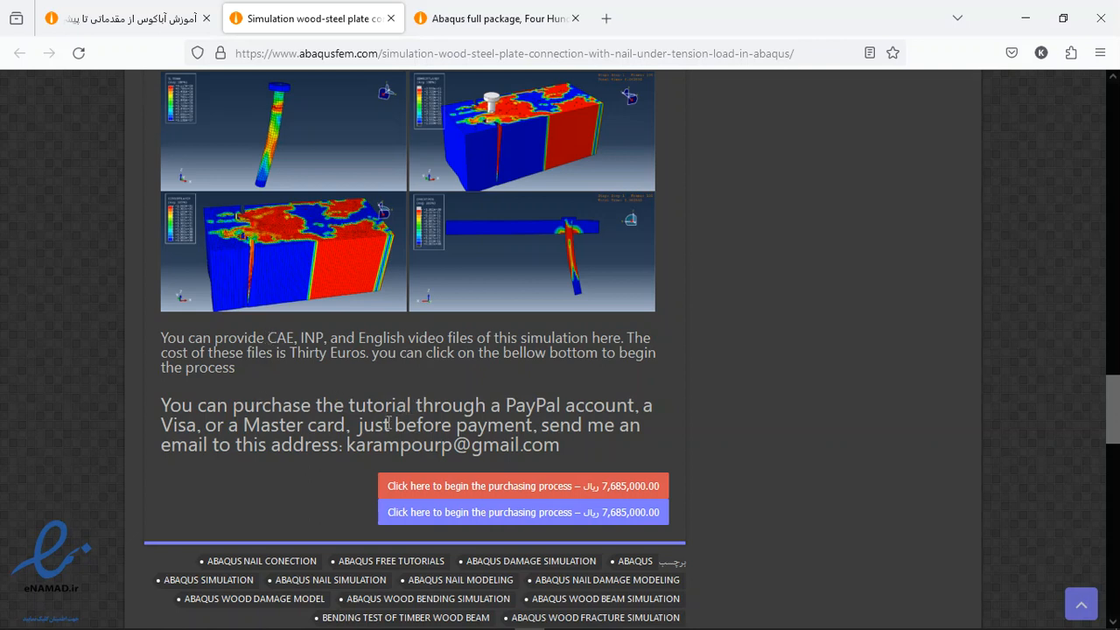
{"action": "double_click", "coordinate": [453, 445]}
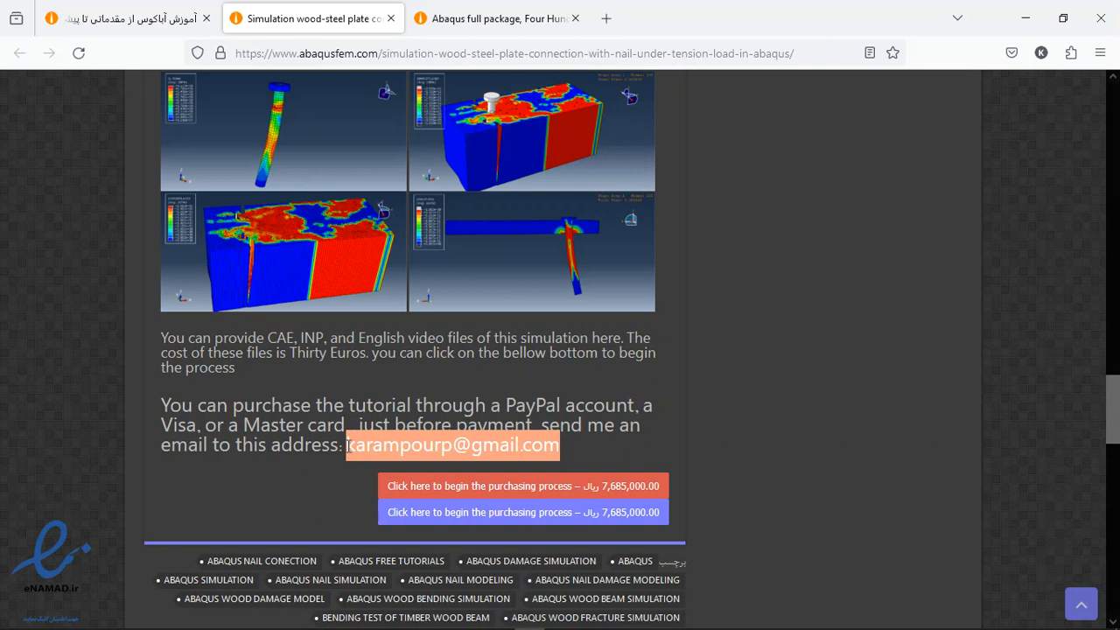
{"action": "scroll", "scroll_direction": "up", "scroll_amount": 3}
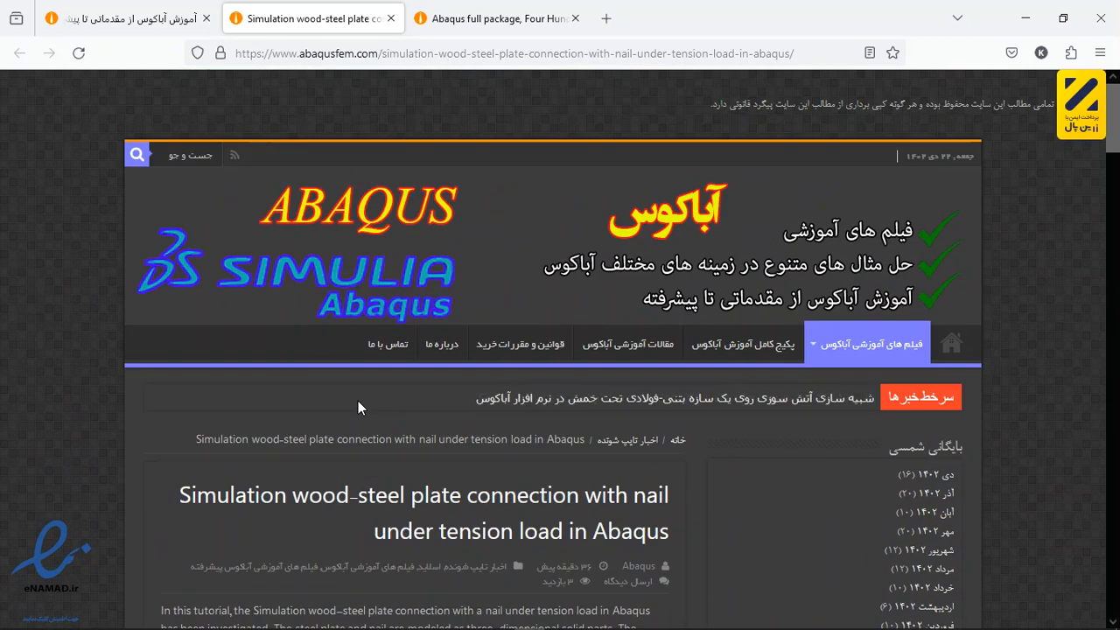
Switch to the 'Abaqus full package, Four Hundred Thirty tutorials' tab and scroll to its purchase buttons
{"action": "left_click", "coordinate": [497, 17]}
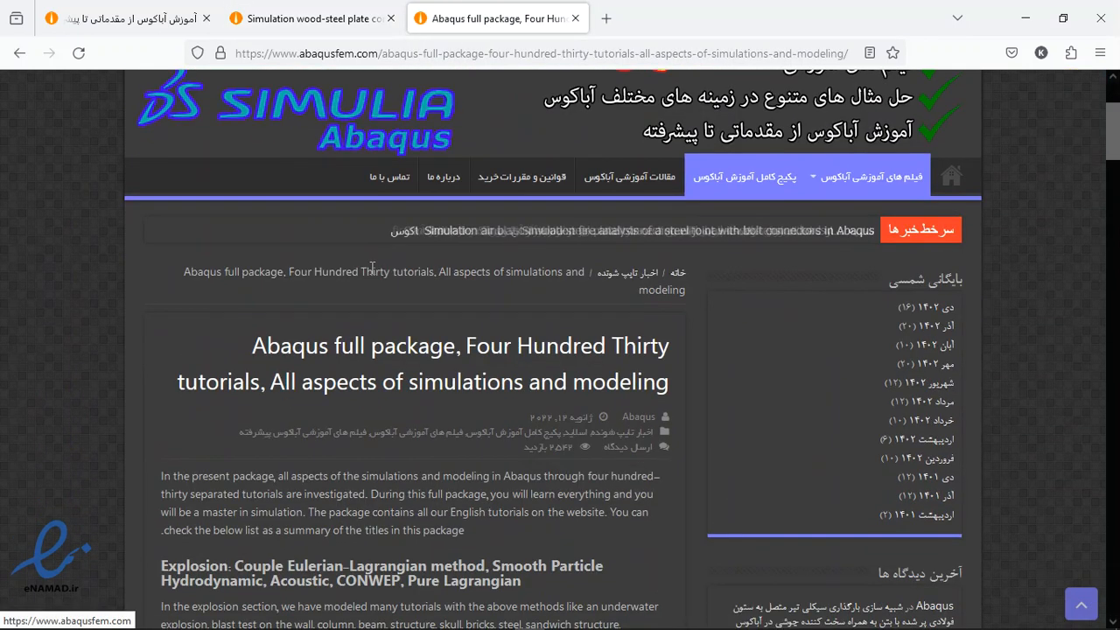
{"action": "scroll", "scroll_direction": "down", "scroll_amount": 3}
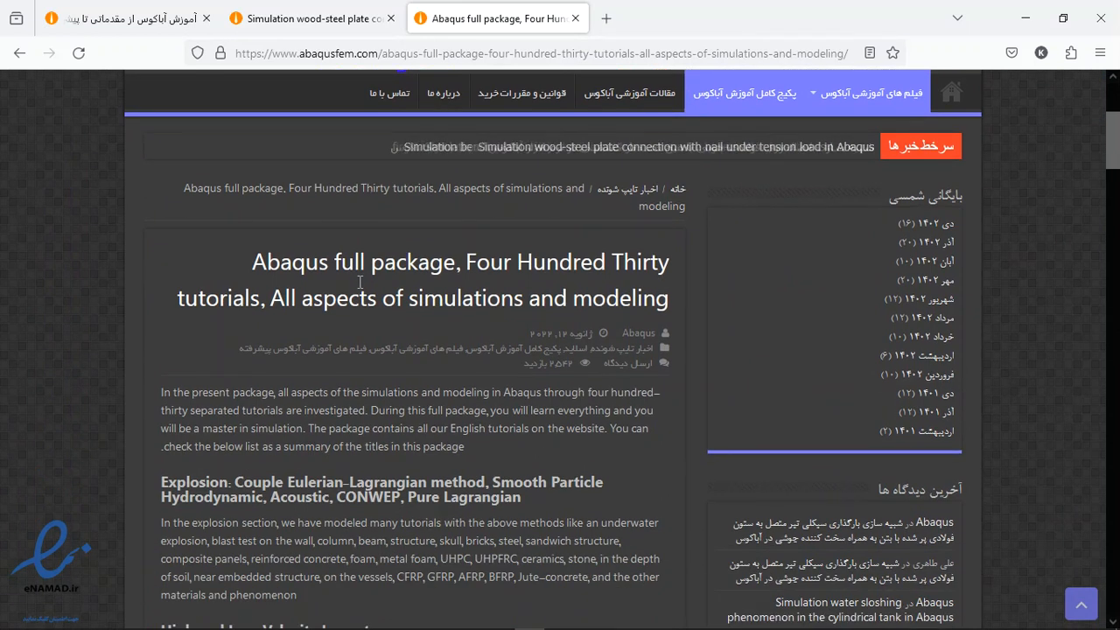
{"action": "scroll", "scroll_direction": "down", "scroll_amount": 3}
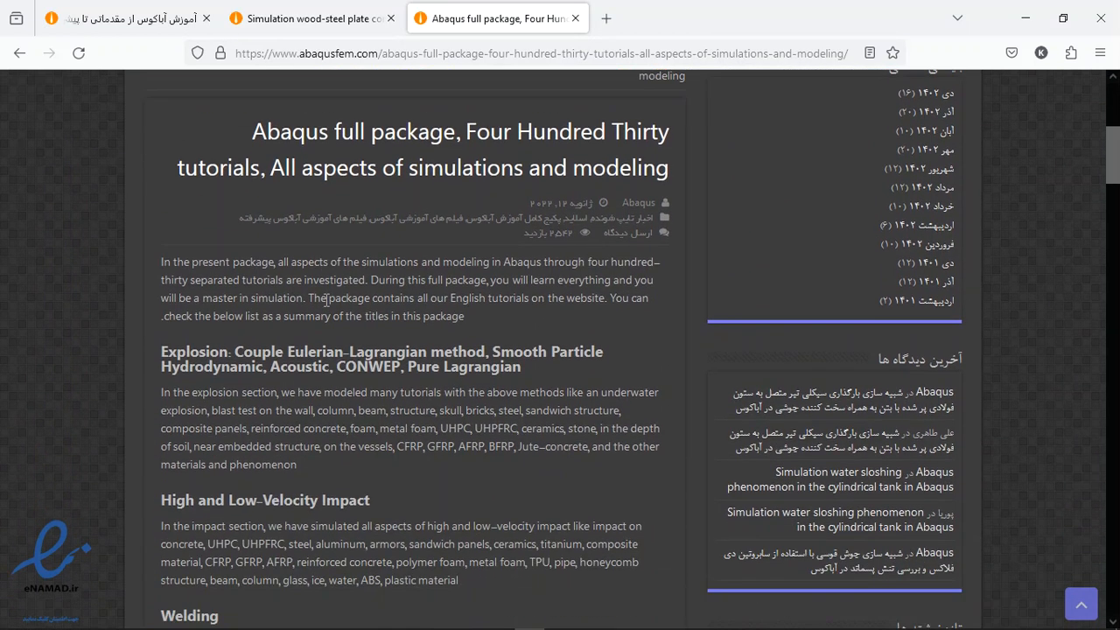
{"action": "scroll", "scroll_direction": "down", "scroll_amount": 3}
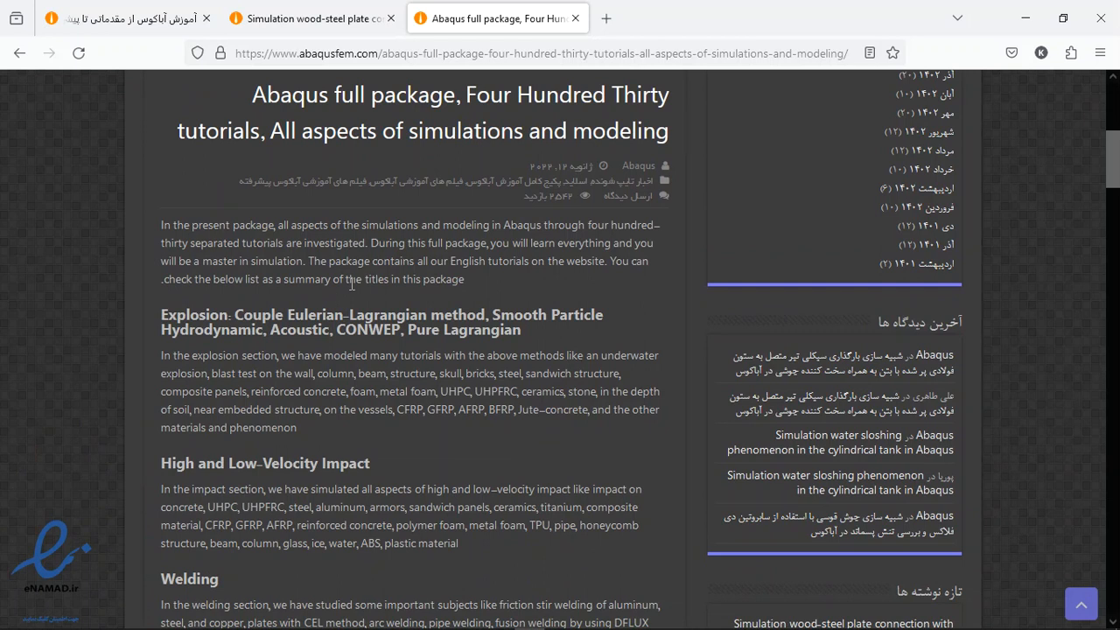
{"action": "scroll", "scroll_direction": "down", "scroll_amount": 3}
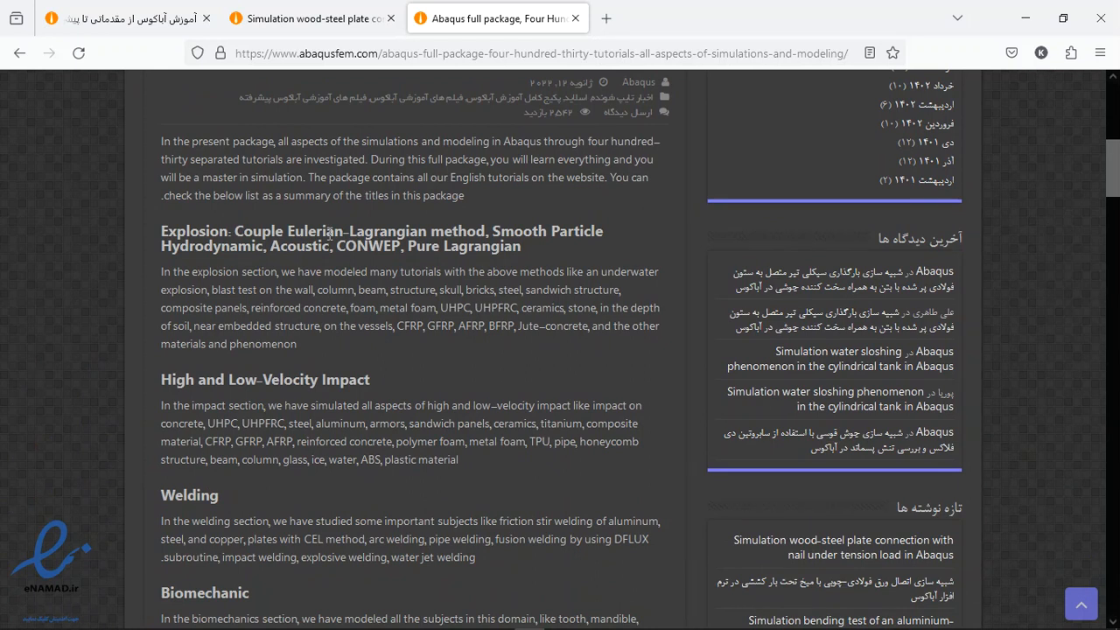
{"action": "mouse_move", "coordinate": [293, 293]}
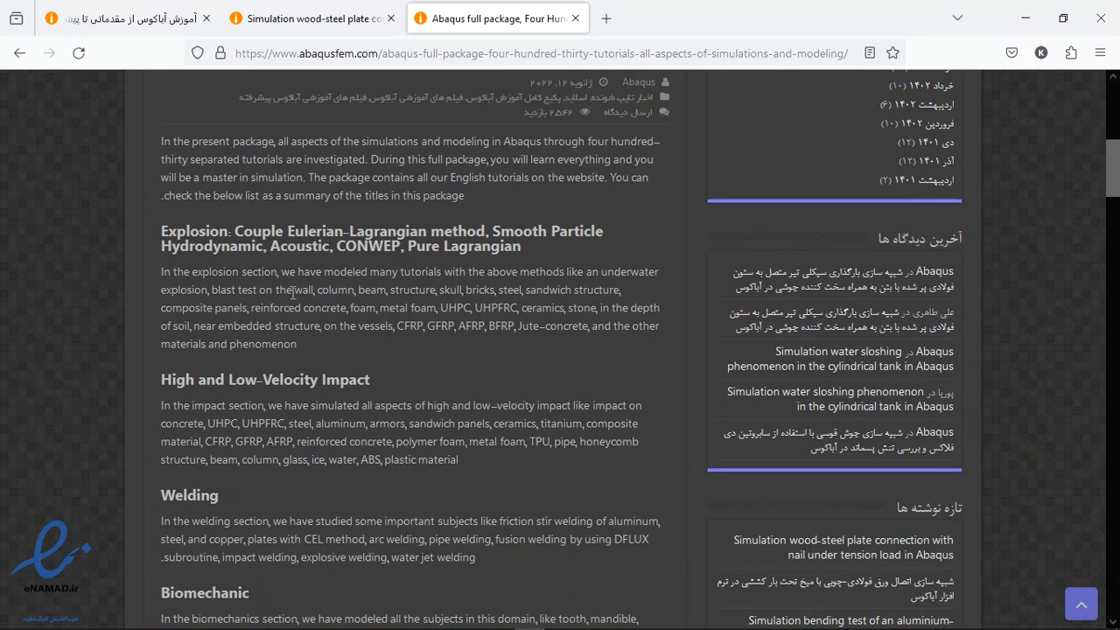
{"action": "scroll", "scroll_direction": "down", "scroll_amount": 3}
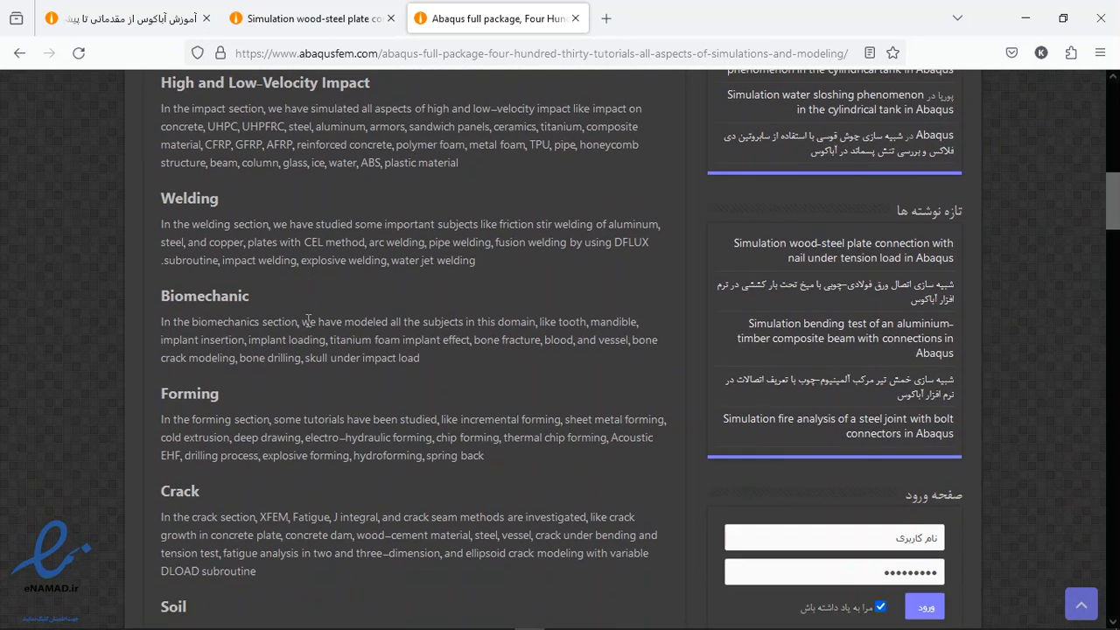
{"action": "scroll", "scroll_direction": "down", "scroll_amount": 3}
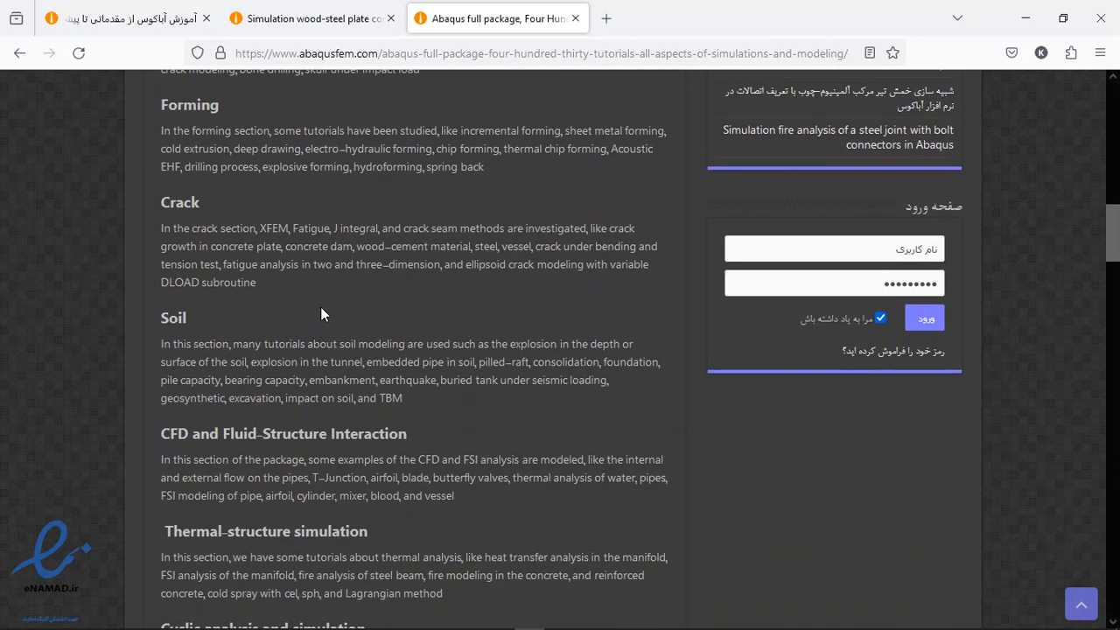
{"action": "mouse_move", "coordinate": [380, 318]}
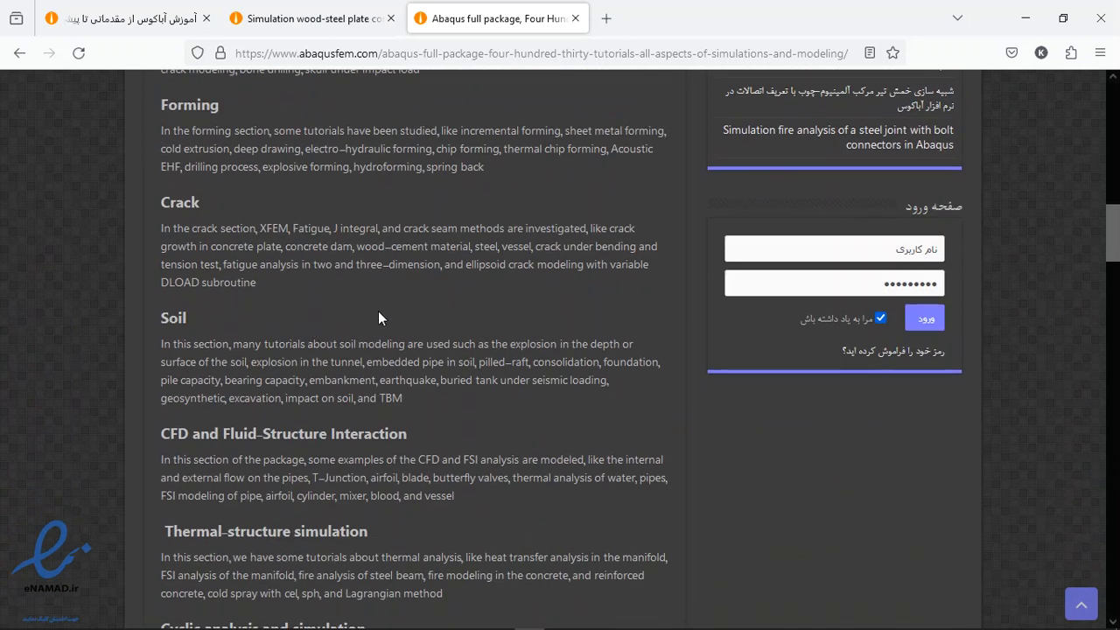
{"action": "scroll", "scroll_direction": "down", "scroll_amount": 3}
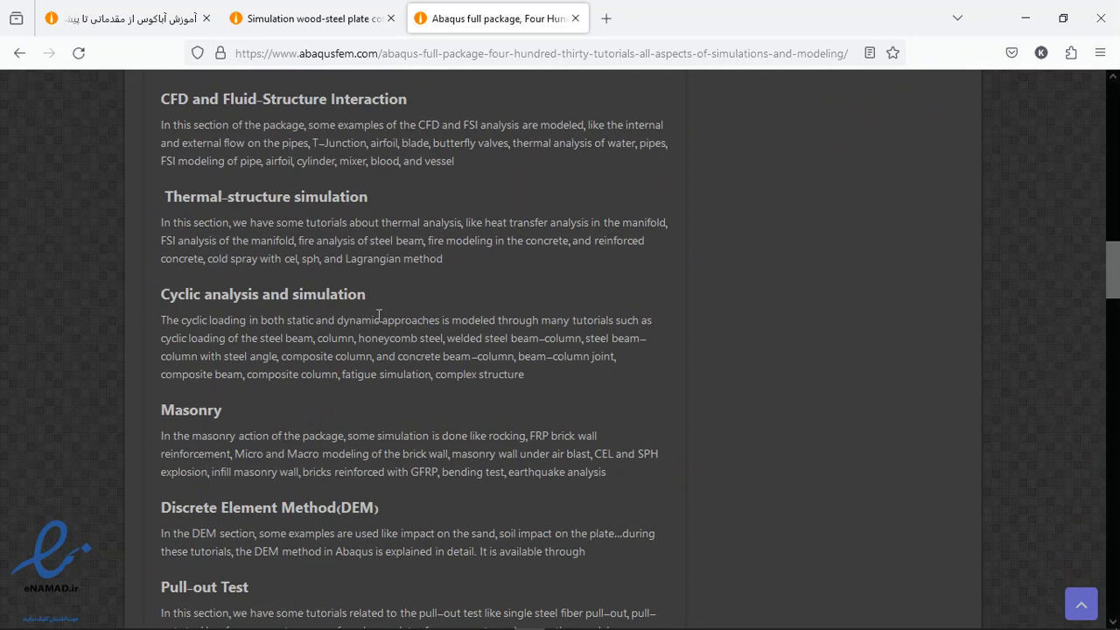
{"action": "scroll", "scroll_direction": "down", "scroll_amount": 3}
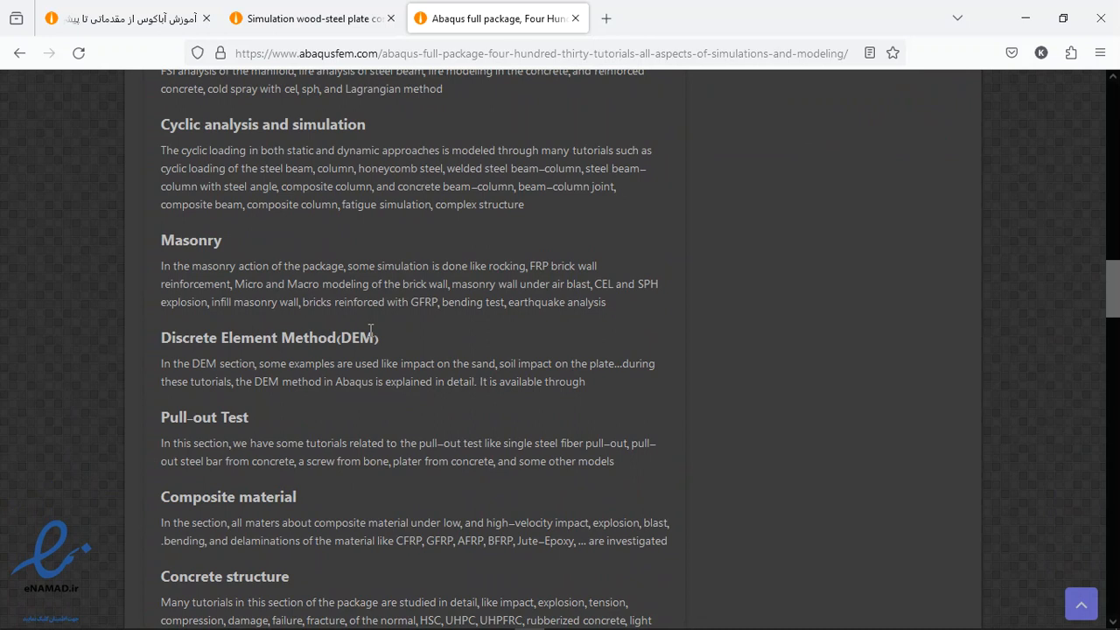
{"action": "scroll", "scroll_direction": "down", "scroll_amount": 3}
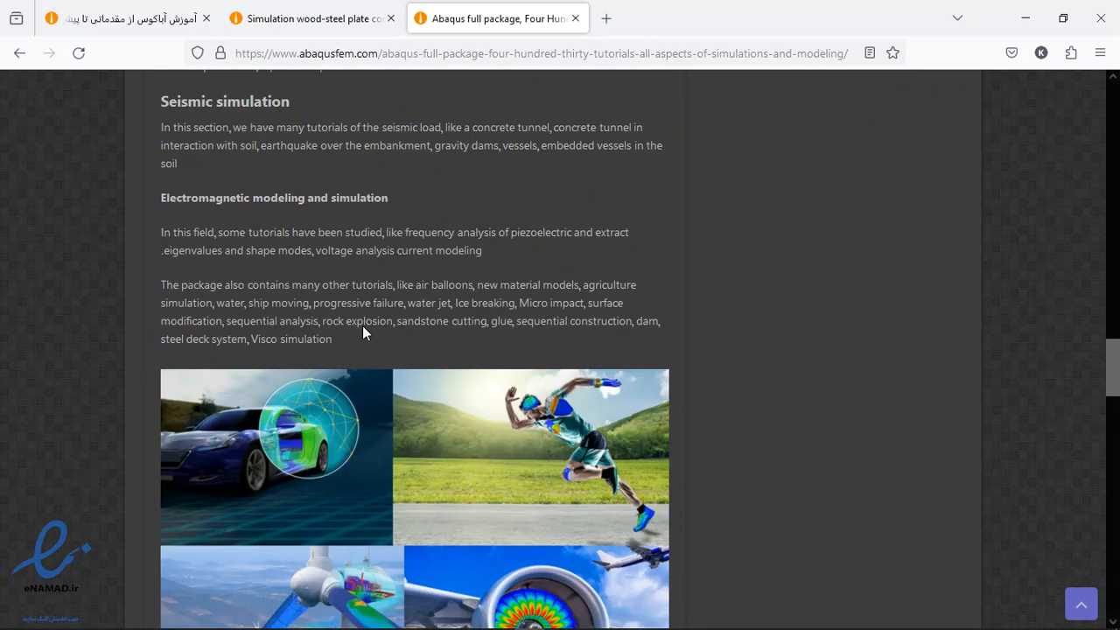
{"action": "scroll", "scroll_direction": "down", "scroll_amount": 3}
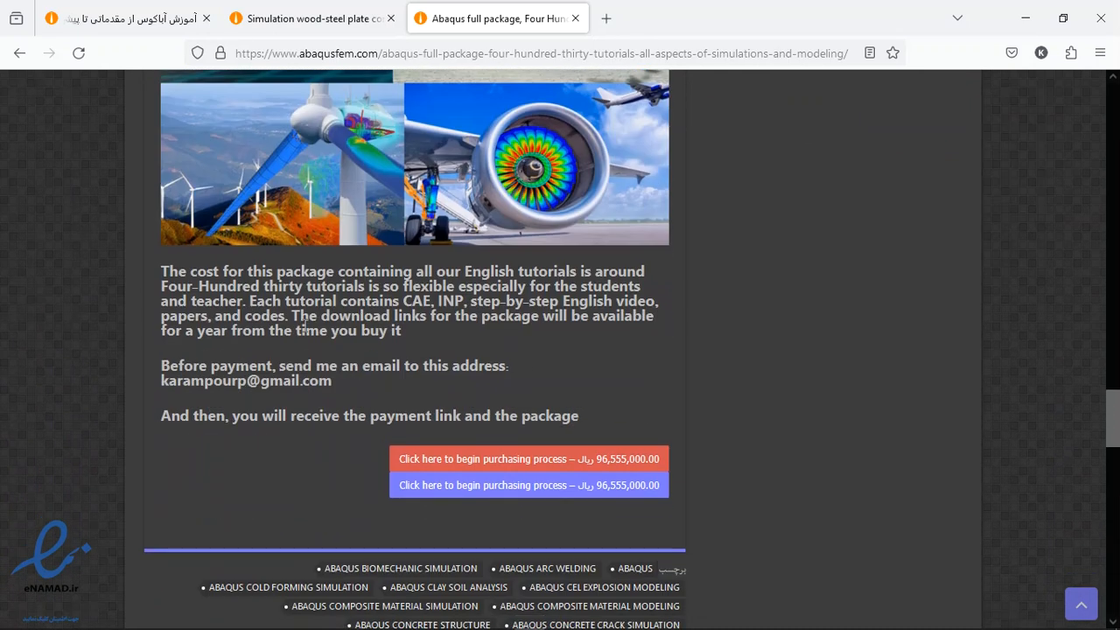